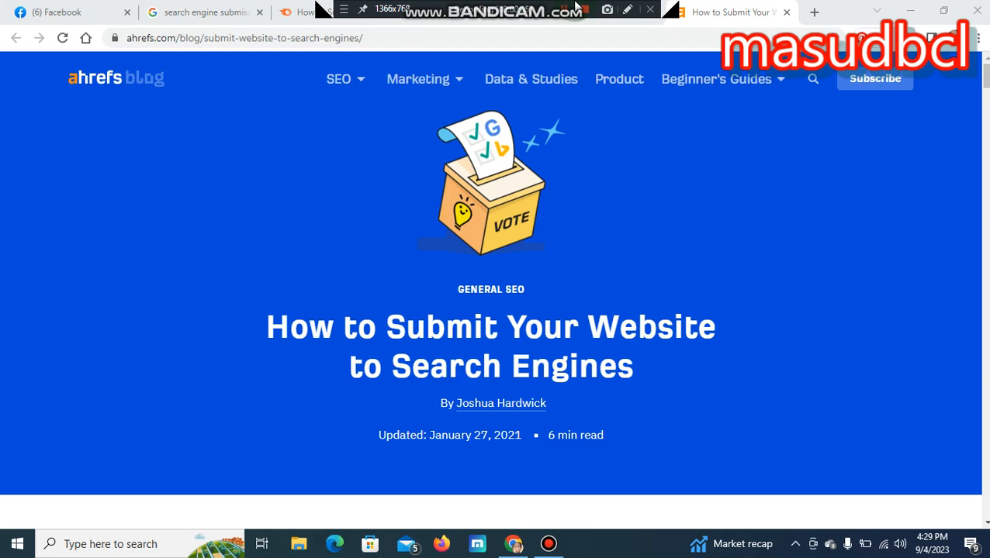
Return from the Ahrefs article to the Google results for 'search engine submission'.
{"action": "left_click", "coordinate": [198, 12]}
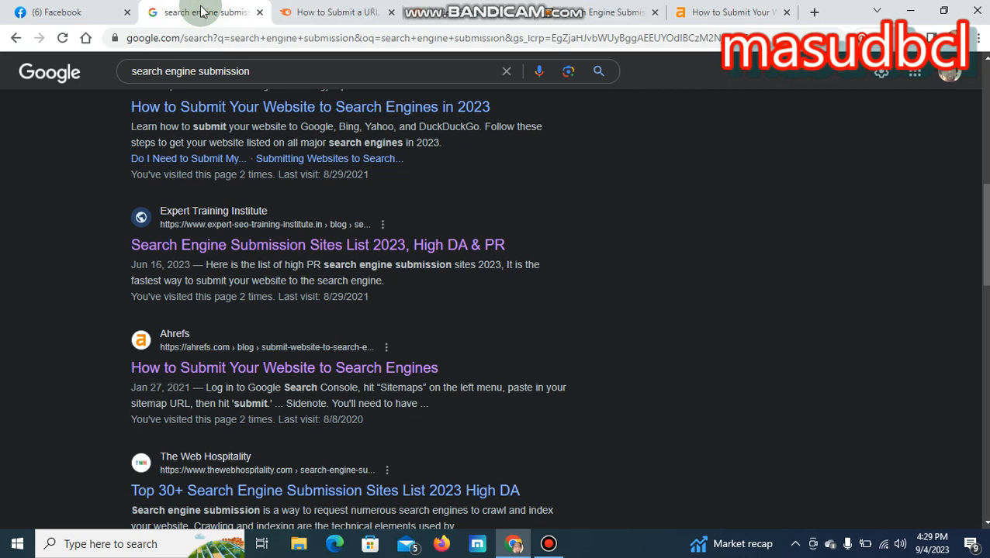
{"action": "mouse_move", "coordinate": [519, 8]}
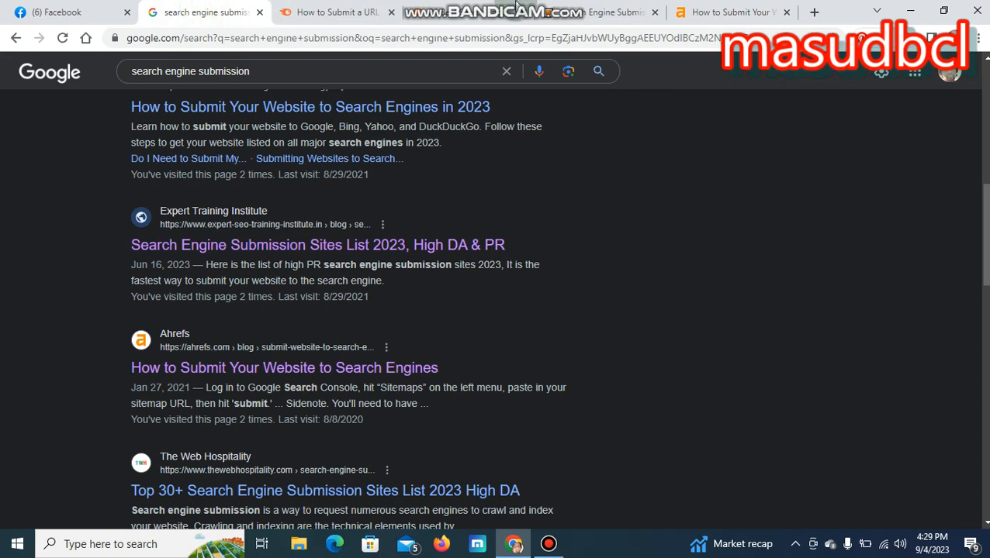
{"action": "mouse_move", "coordinate": [815, 13]}
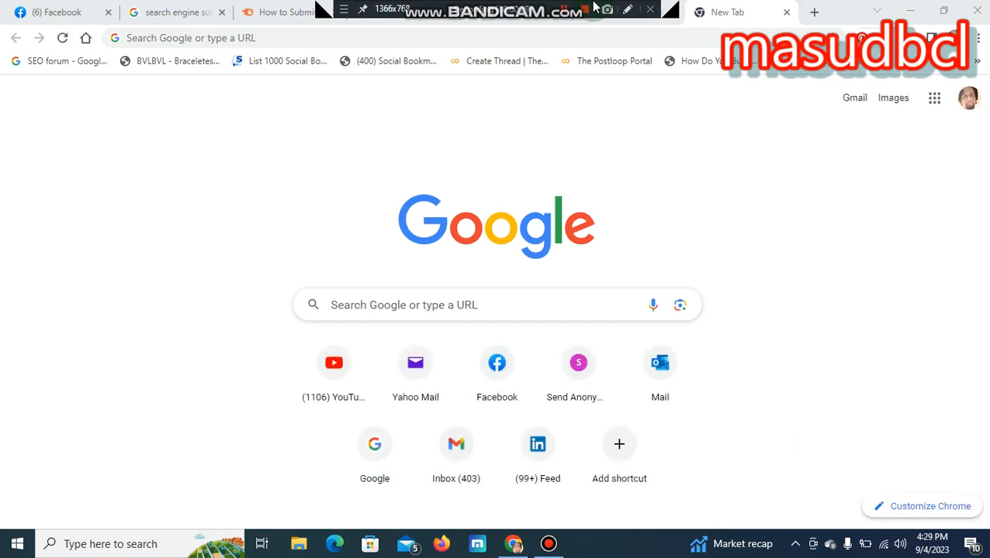
Open YouTube in a new tab and go to the presenter's channel home page.
{"action": "left_click", "coordinate": [334, 363]}
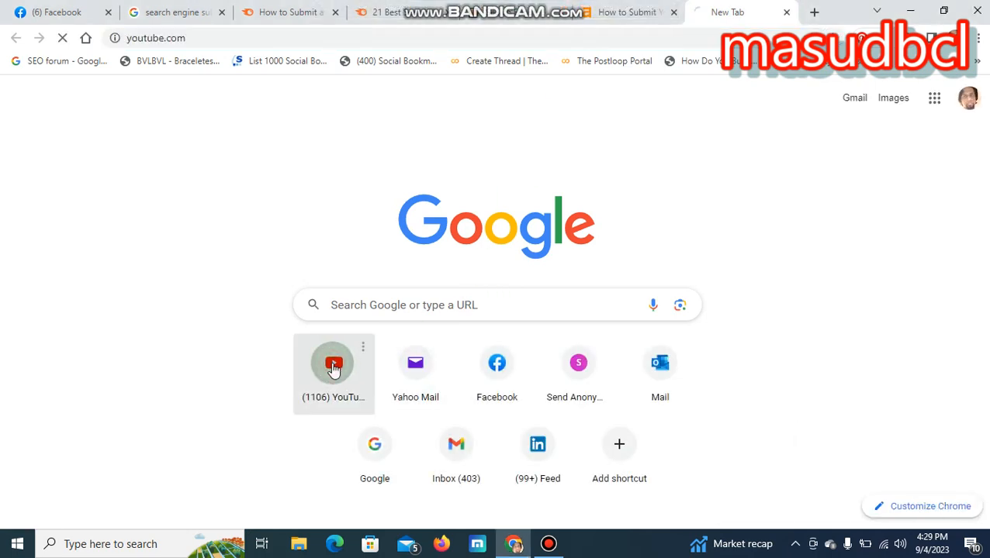
{"action": "left_click", "coordinate": [334, 363]}
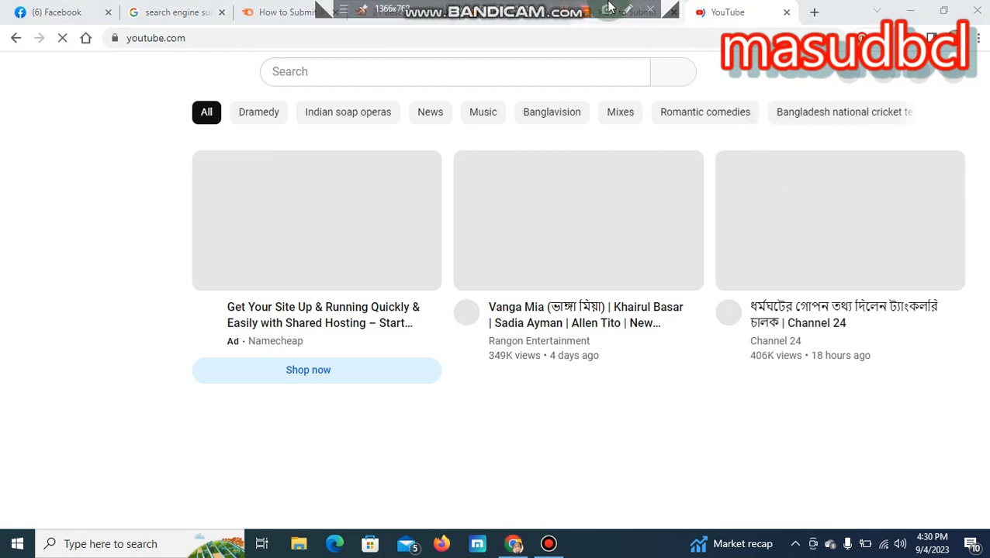
{"action": "scroll", "scroll_direction": "down", "scroll_amount": 3}
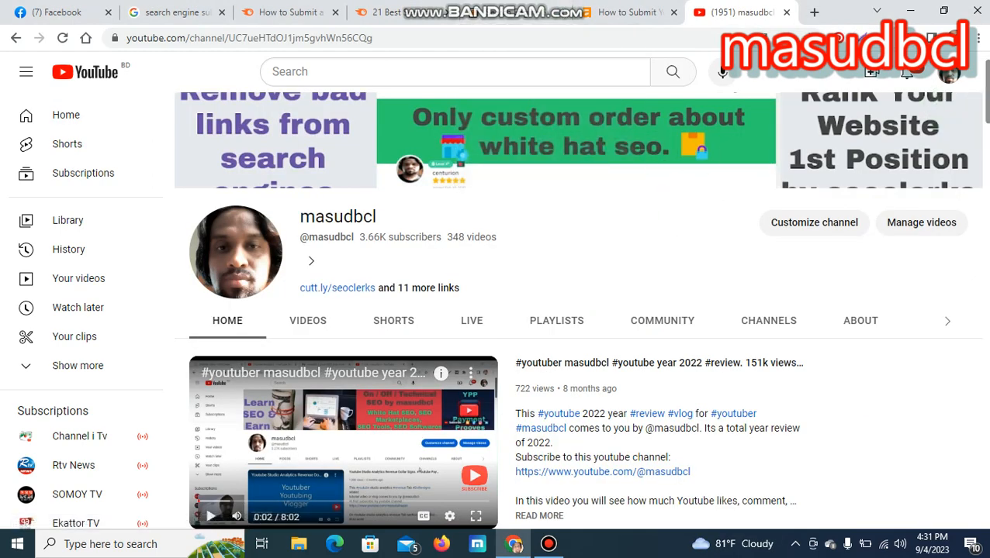
Browse the channel's playlist sections, then return to the 'search engine submission' results.
{"action": "scroll", "scroll_direction": "down", "scroll_amount": 3}
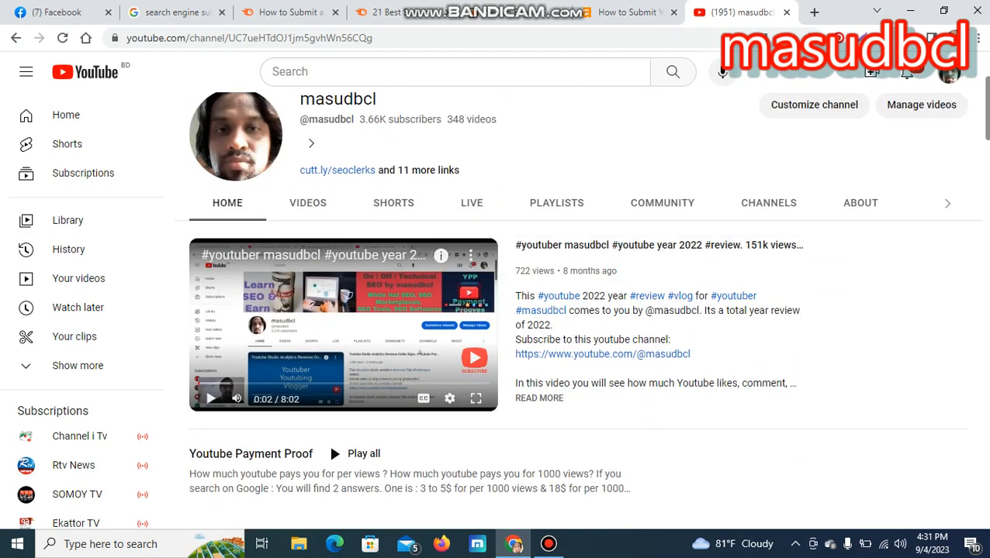
{"action": "scroll", "scroll_direction": "down", "scroll_amount": 3}
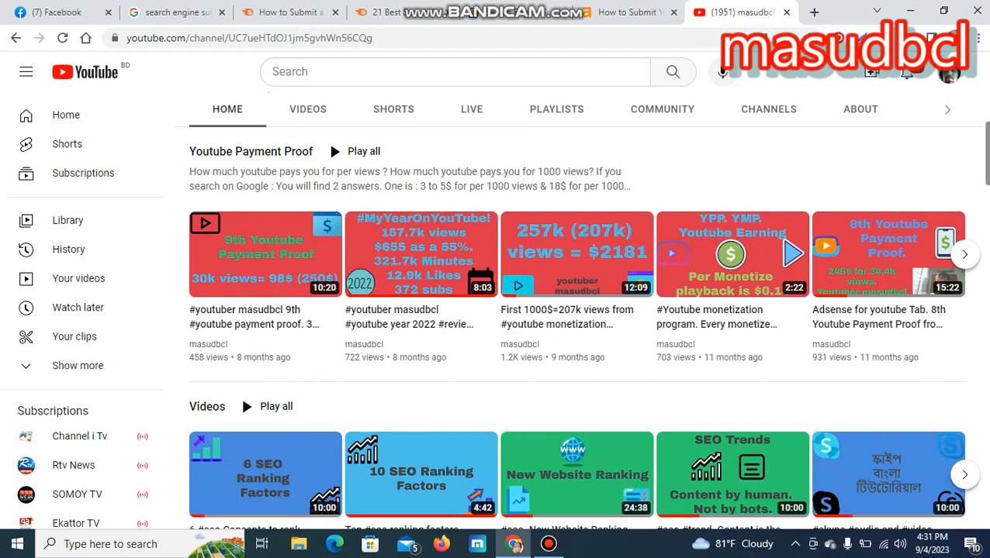
{"action": "scroll", "scroll_direction": "down", "scroll_amount": 3}
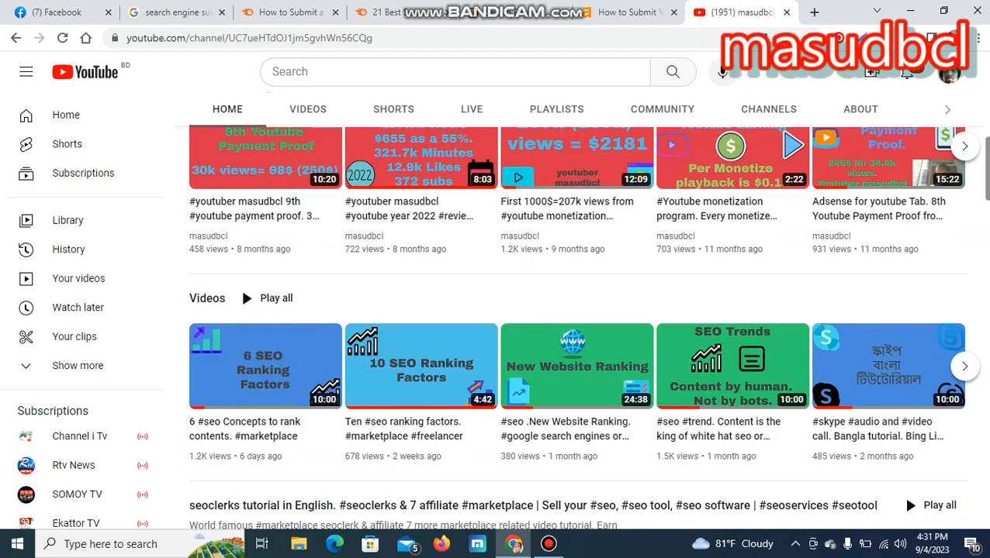
{"action": "scroll", "scroll_direction": "down", "scroll_amount": 3}
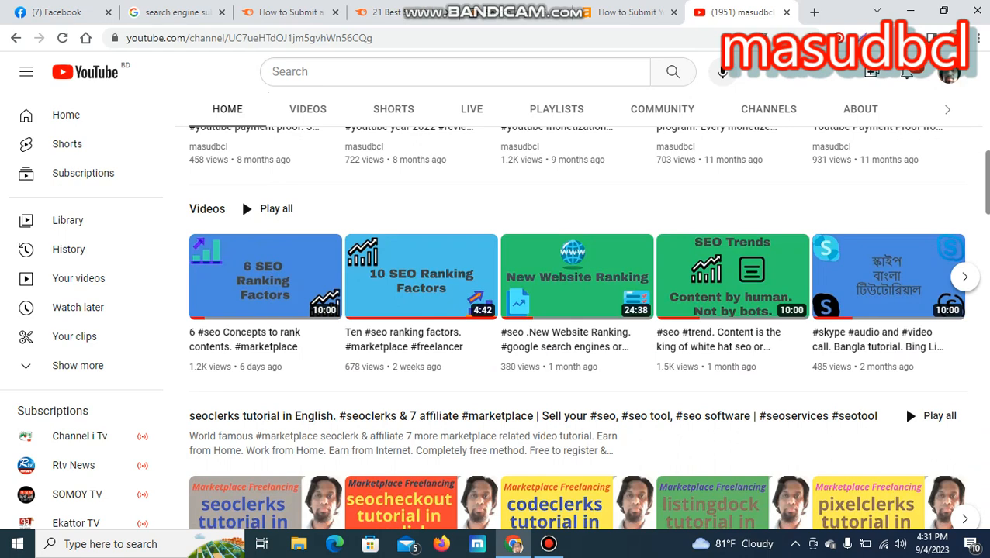
{"action": "scroll", "scroll_direction": "down", "scroll_amount": 3}
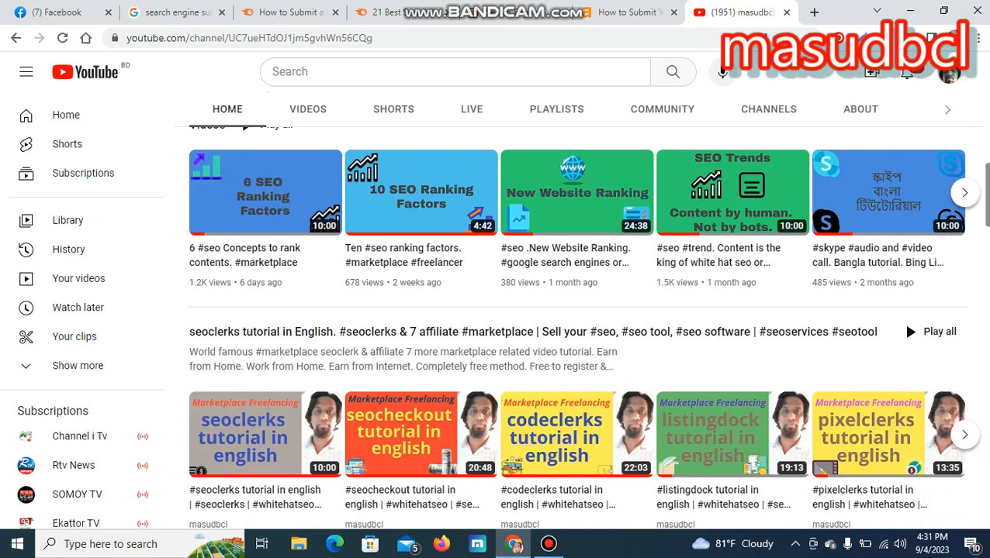
{"action": "scroll", "scroll_direction": "down", "scroll_amount": 3}
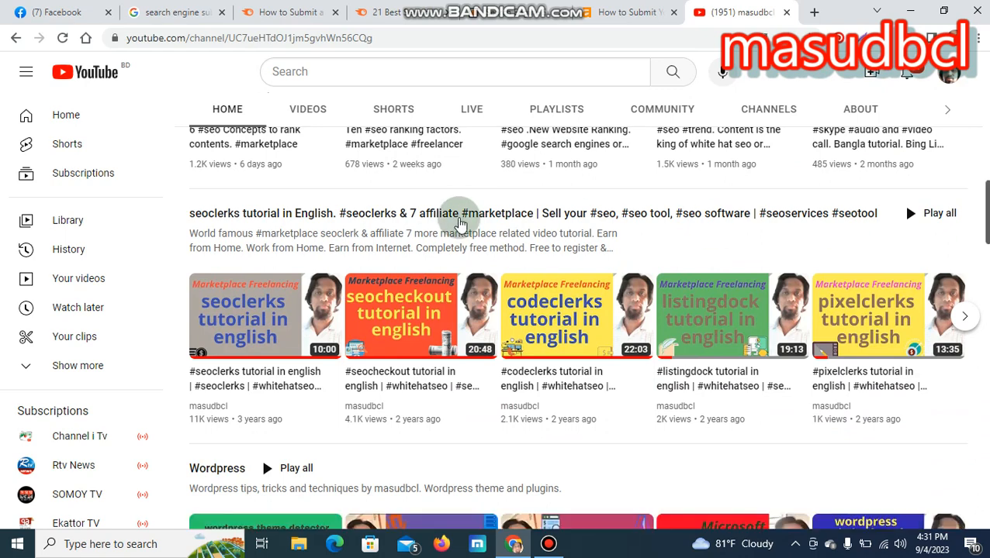
{"action": "mouse_move", "coordinate": [288, 208]}
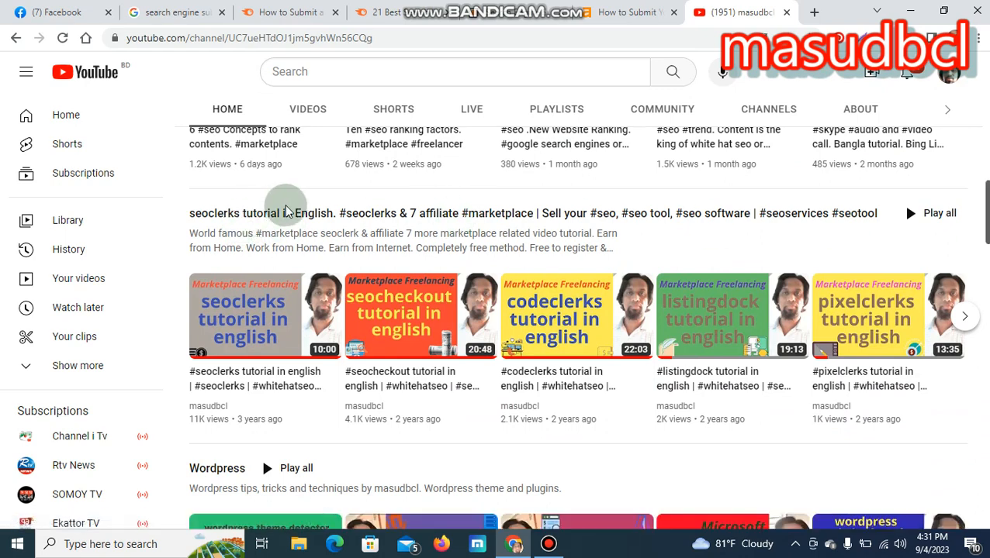
{"action": "mouse_move", "coordinate": [219, 204]}
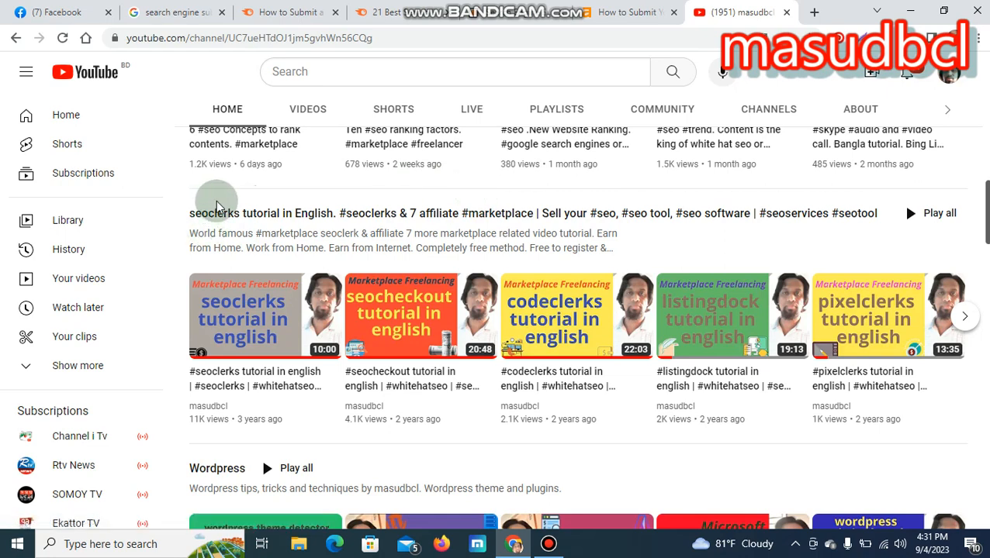
{"action": "mouse_move", "coordinate": [446, 91]}
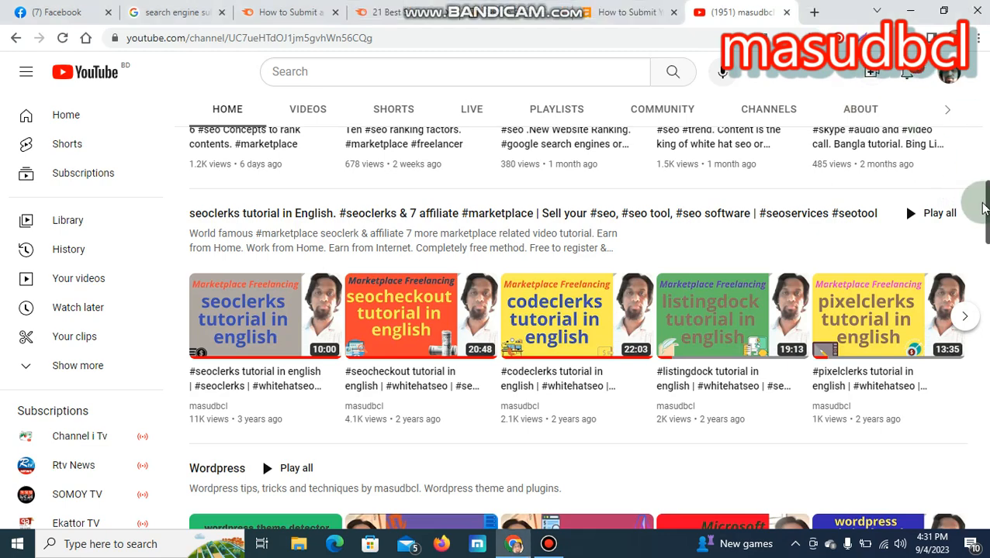
{"action": "scroll", "scroll_direction": "down", "scroll_amount": 3}
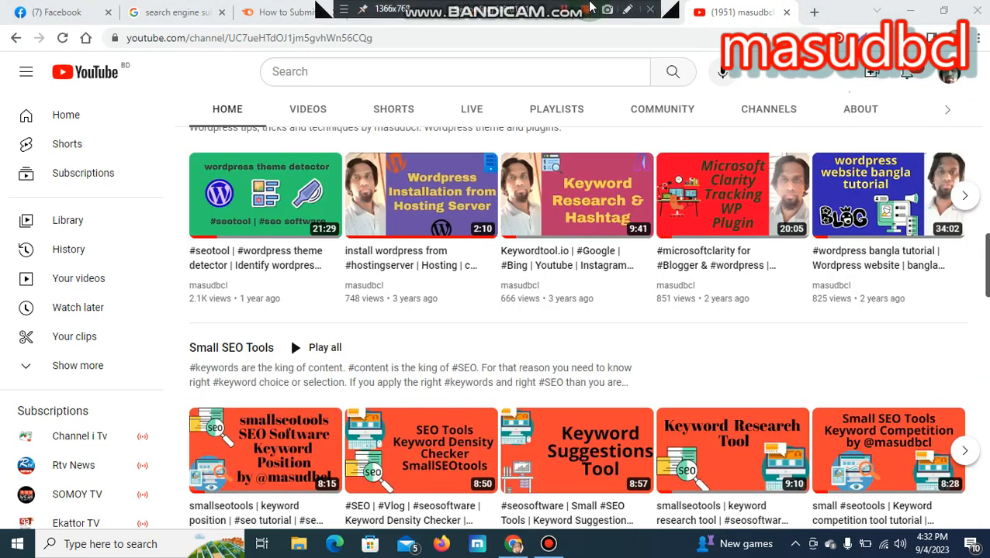
{"action": "mouse_move", "coordinate": [593, 6]}
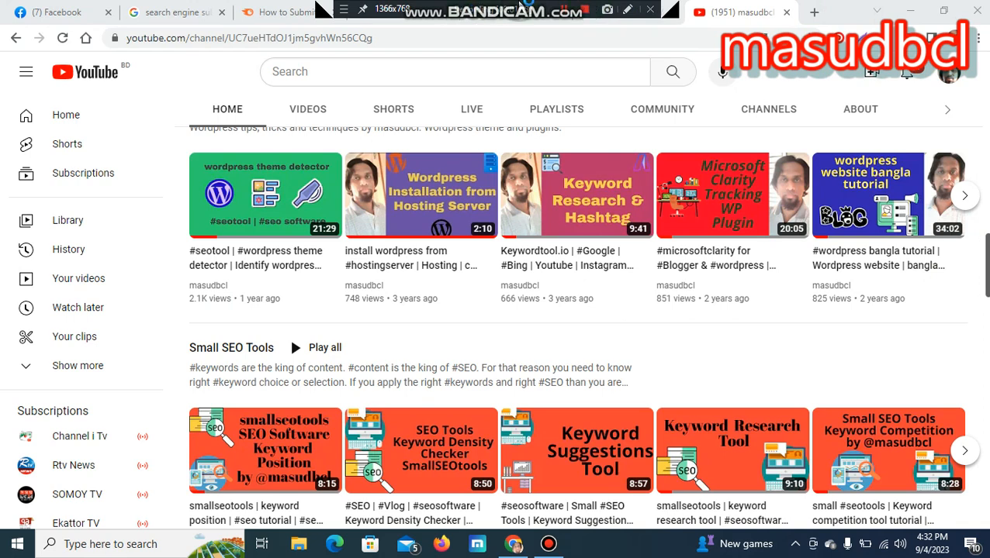
{"action": "mouse_move", "coordinate": [551, 6]}
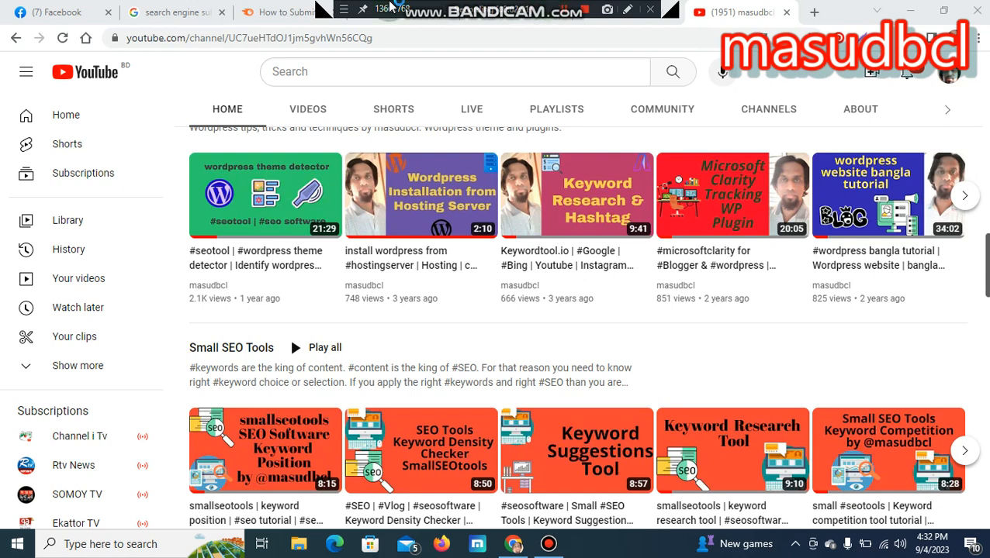
{"action": "left_click", "coordinate": [171, 13]}
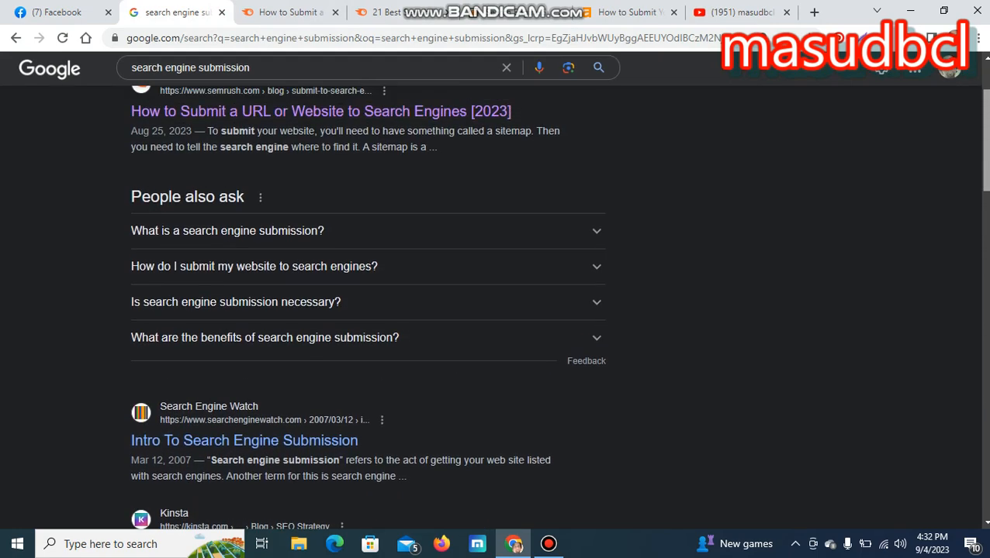
Switch to the Semrush 'How to Submit a Website to Search Engines' article.
{"action": "scroll", "scroll_direction": "up", "scroll_amount": 3}
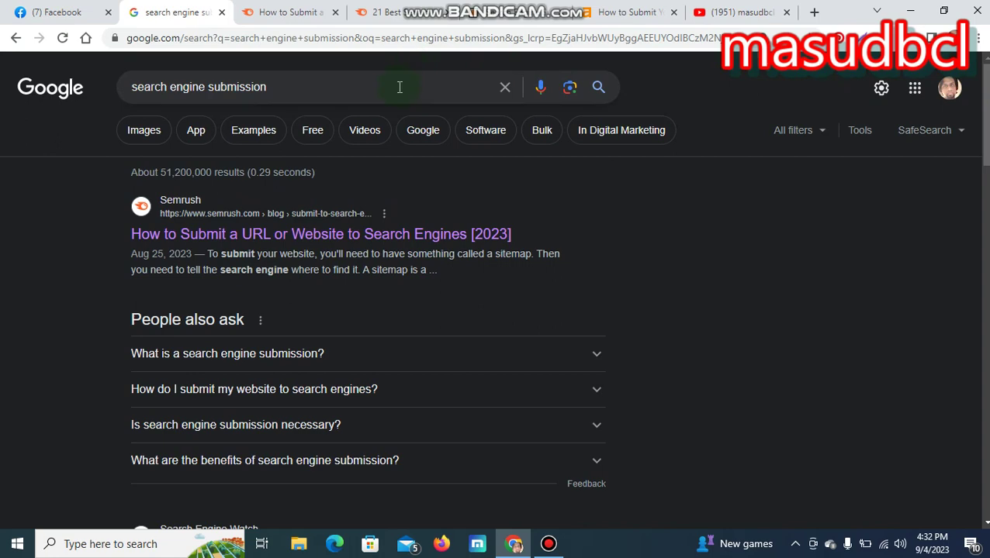
{"action": "left_click", "coordinate": [399, 86]}
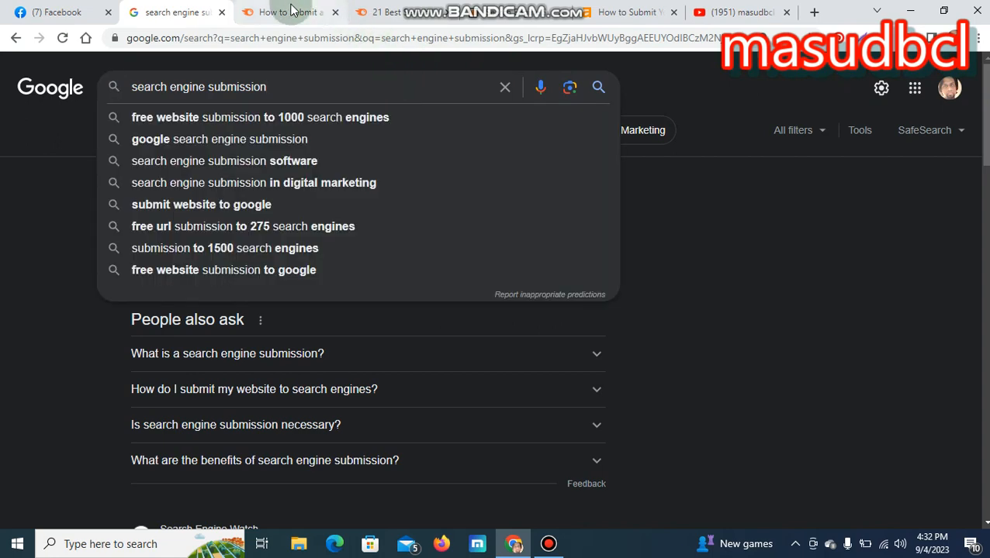
{"action": "left_click", "coordinate": [295, 12]}
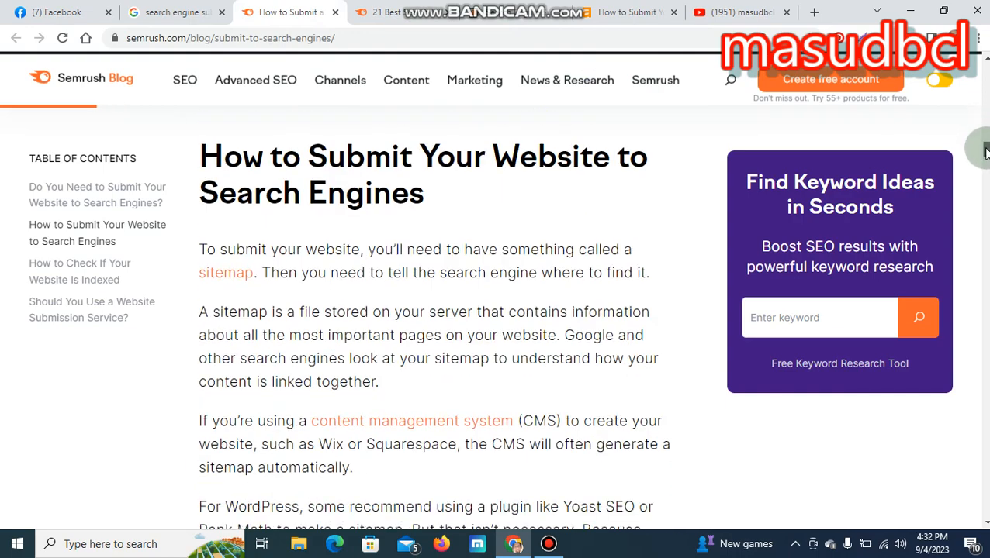
Read the Semrush guide down to 'Submitting Your Website to Google'.
{"action": "scroll", "scroll_direction": "down", "scroll_amount": 3}
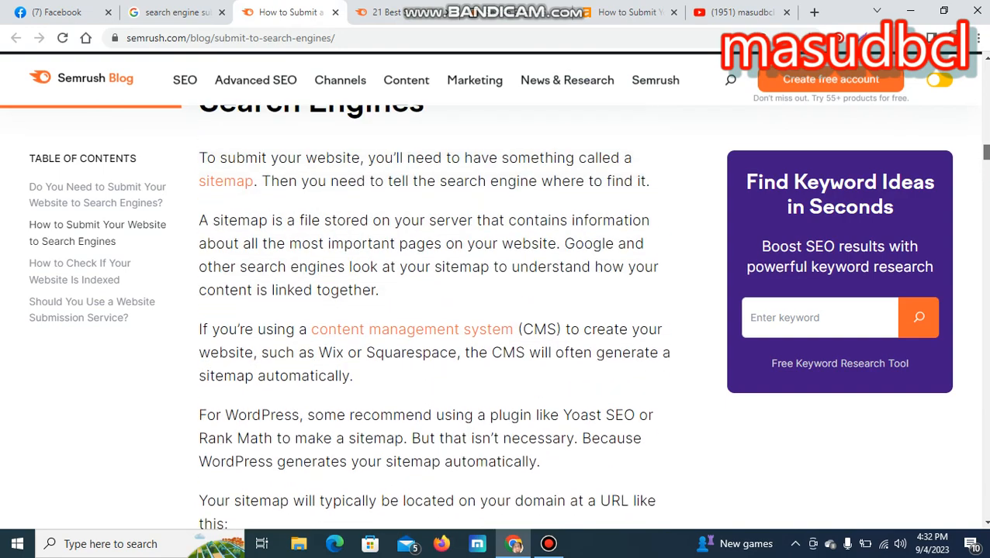
{"action": "scroll", "scroll_direction": "down", "scroll_amount": 3}
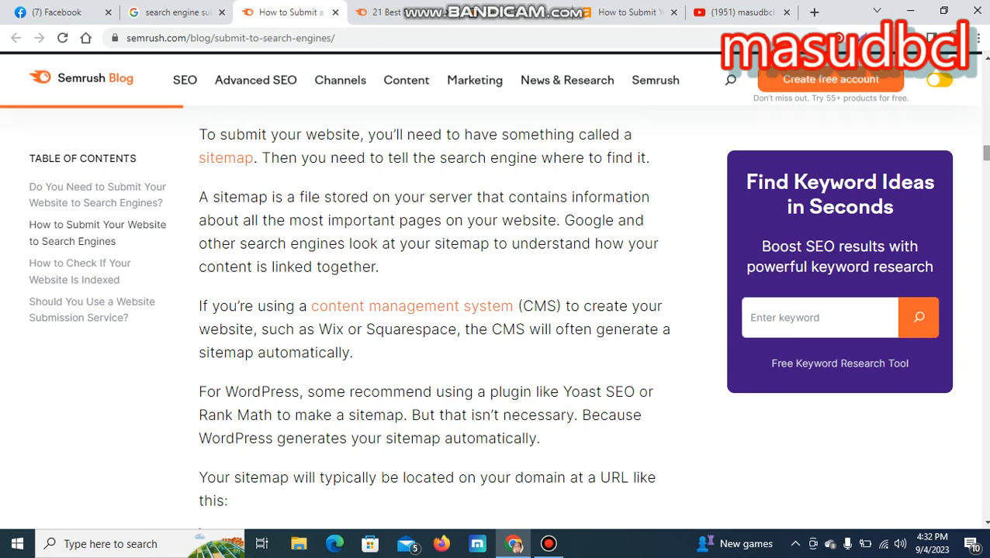
{"action": "mouse_move", "coordinate": [256, 186]}
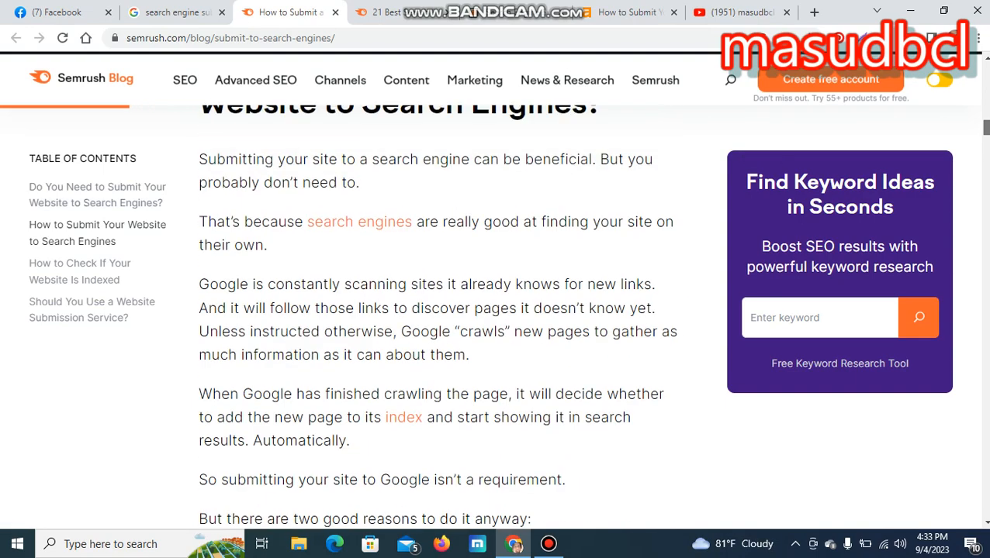
{"action": "scroll", "scroll_direction": "down", "scroll_amount": 3}
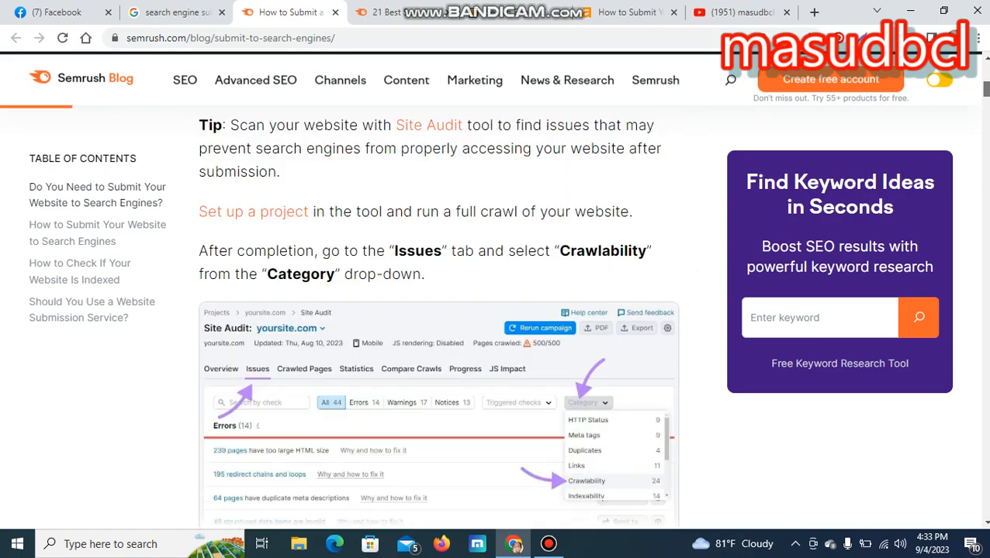
{"action": "scroll", "scroll_direction": "down", "scroll_amount": 3}
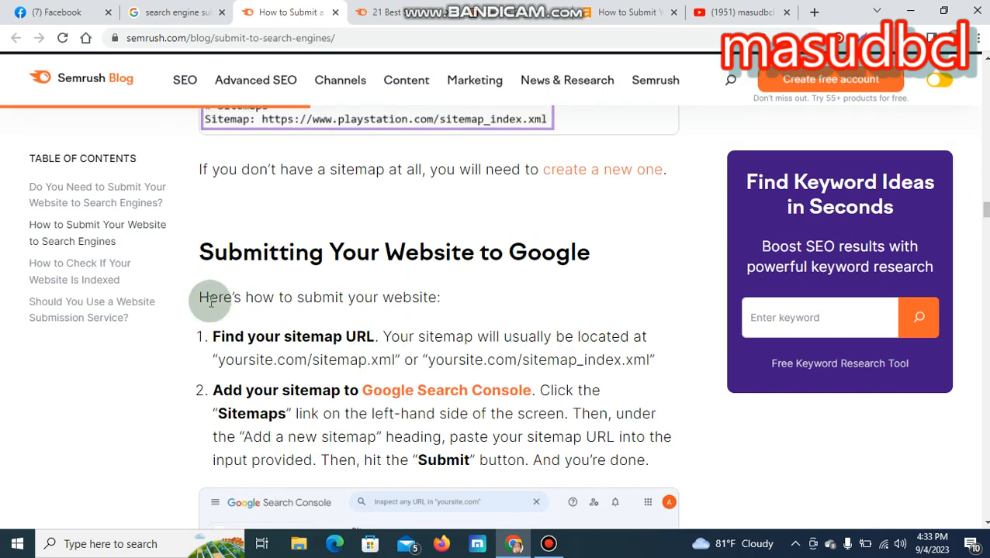
{"action": "mouse_move", "coordinate": [310, 318]}
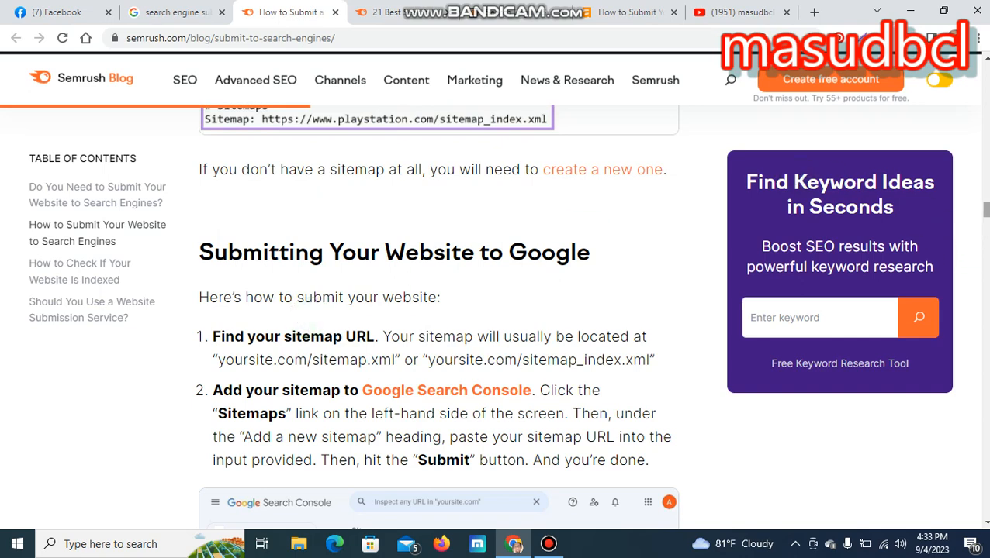
Scroll past the Google and Bing submission steps to the example XML sitemap.
{"action": "scroll", "scroll_direction": "down", "scroll_amount": 3}
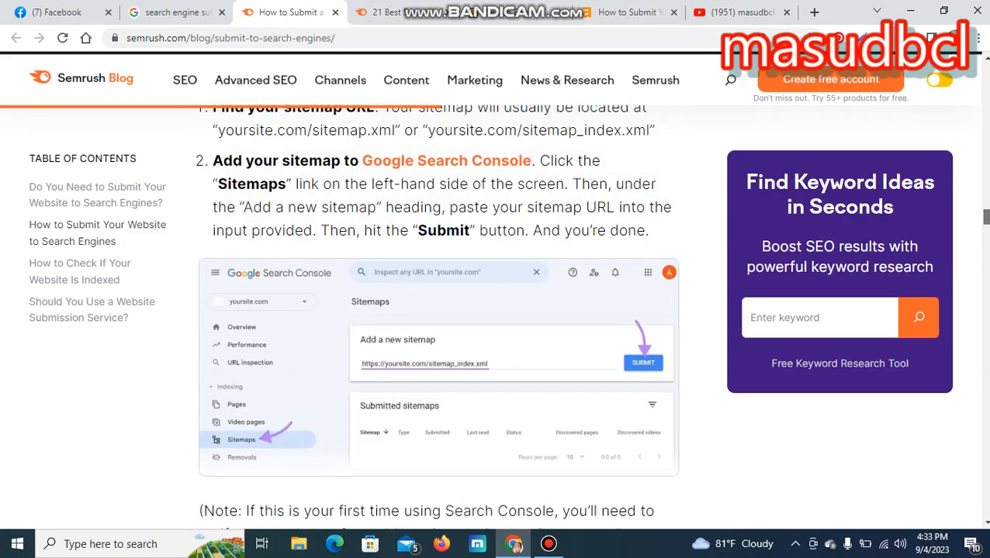
{"action": "scroll", "scroll_direction": "down", "scroll_amount": 3}
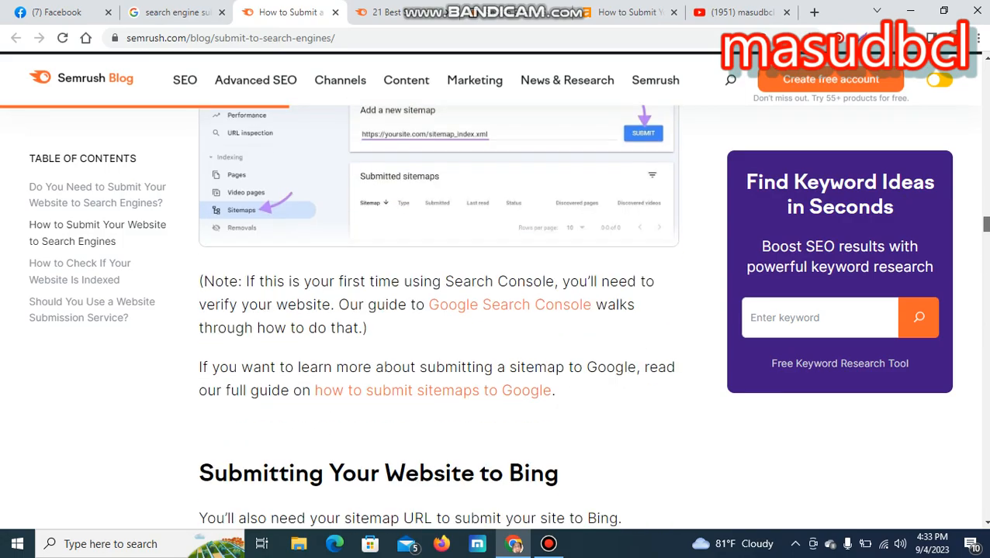
{"action": "scroll", "scroll_direction": "down", "scroll_amount": 3}
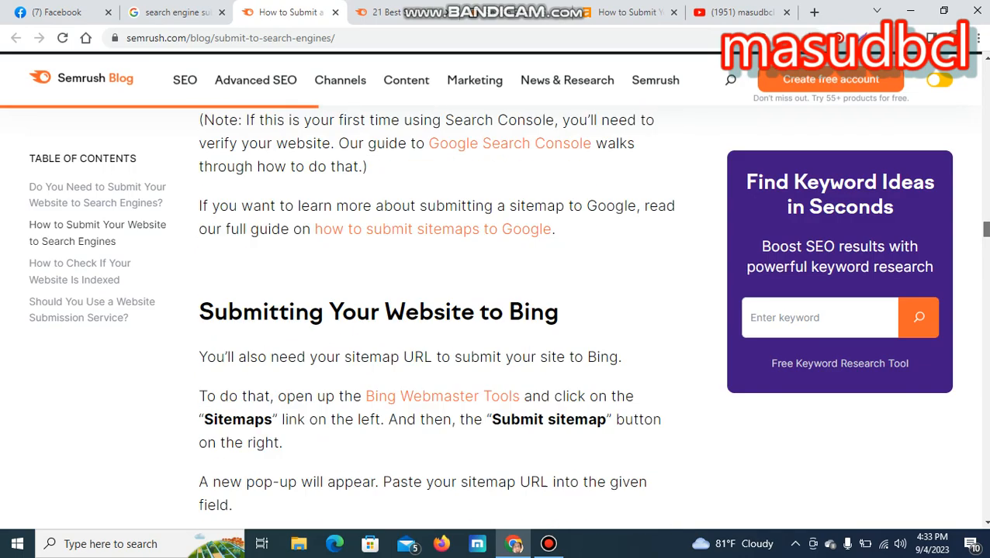
{"action": "scroll", "scroll_direction": "down", "scroll_amount": 3}
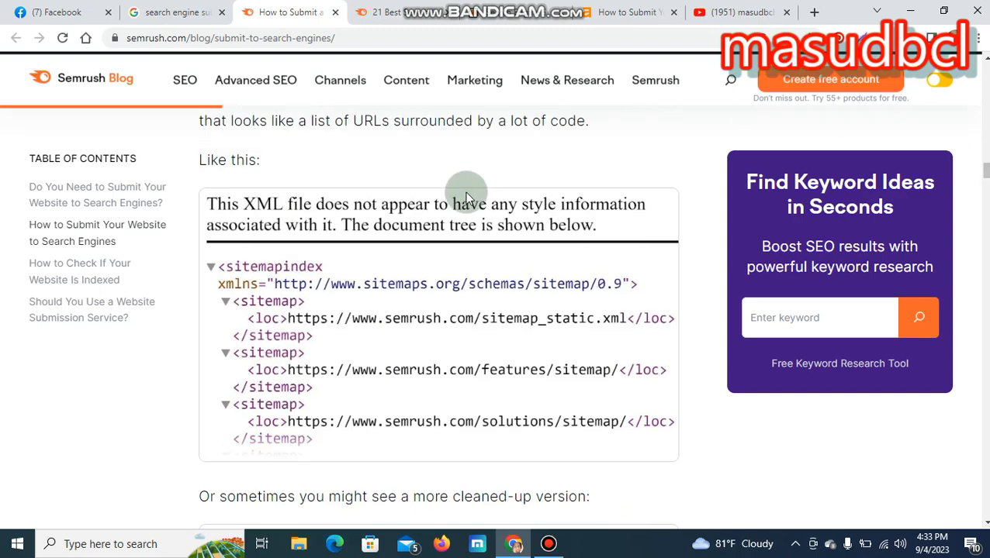
{"action": "mouse_move", "coordinate": [378, 274]}
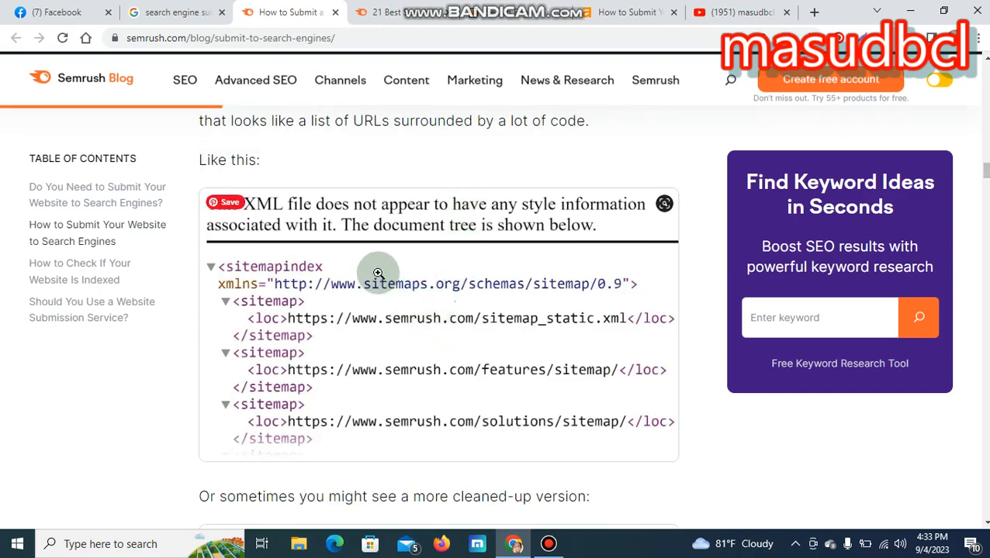
{"action": "mouse_move", "coordinate": [566, 219]}
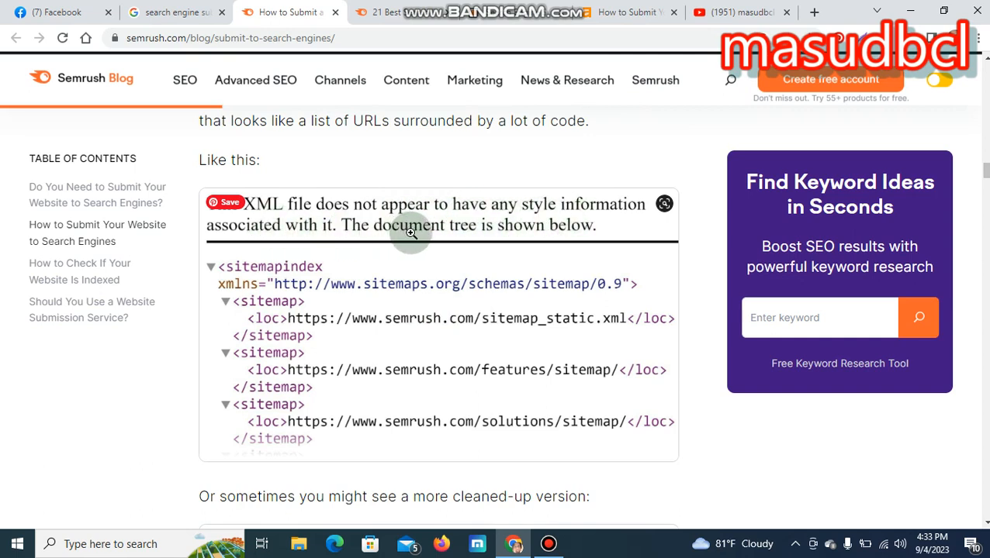
{"action": "mouse_move", "coordinate": [491, 234]}
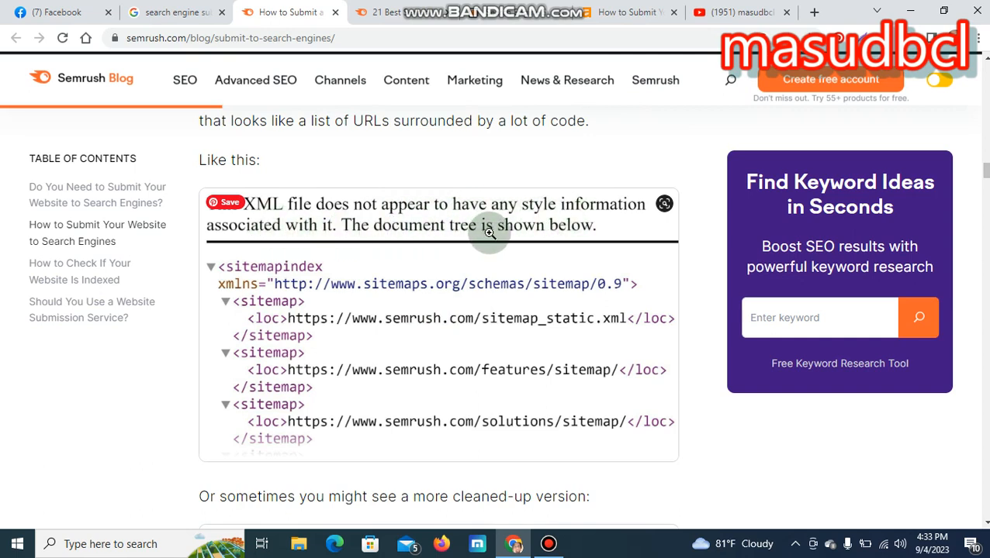
{"action": "mouse_move", "coordinate": [358, 342]}
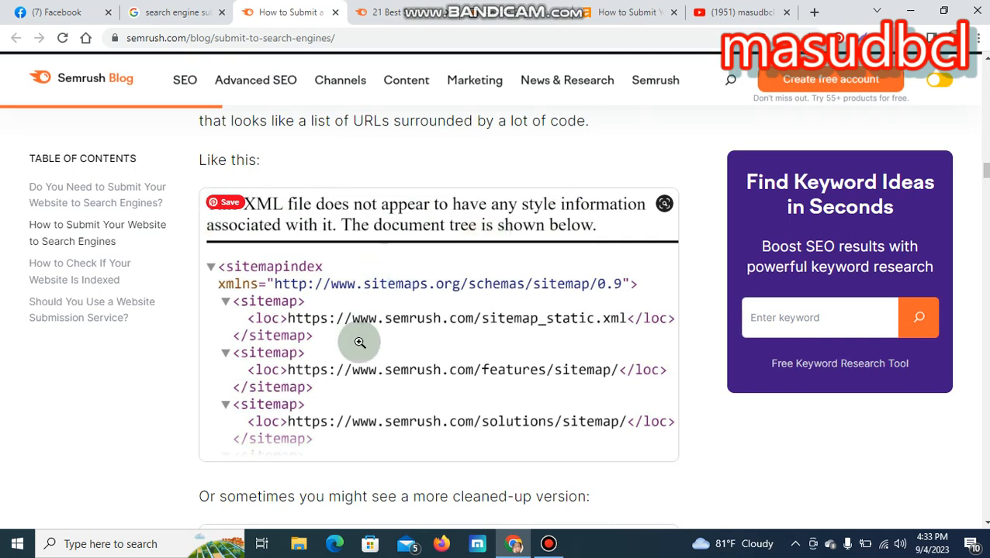
{"action": "mouse_move", "coordinate": [456, 298]}
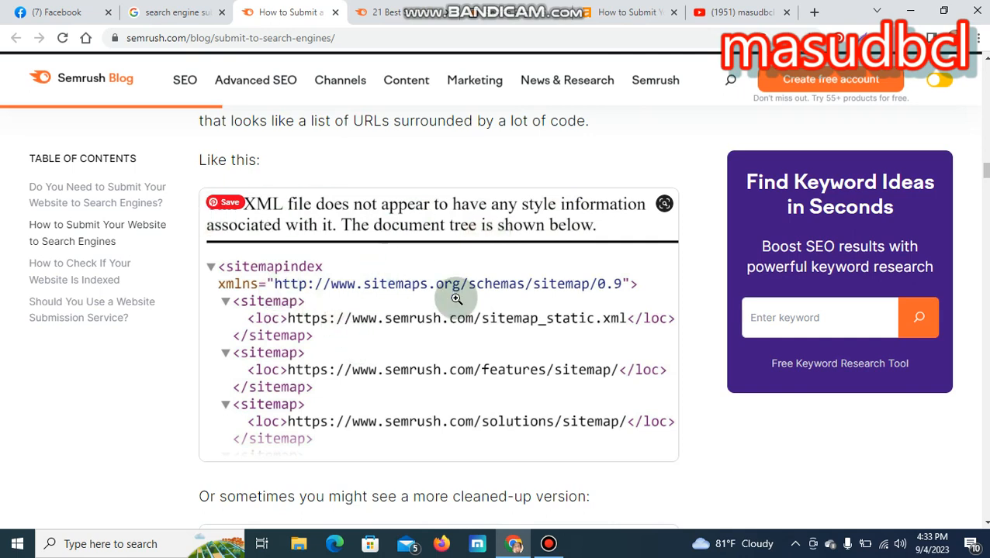
{"action": "mouse_move", "coordinate": [291, 377]}
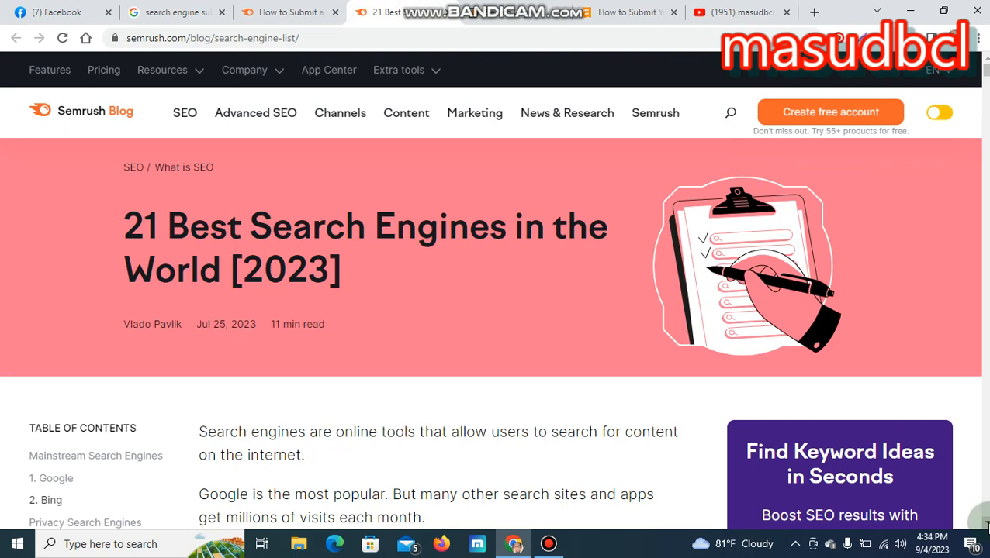
Scroll through the '21 Best Search Engines' list and close the Create Free Account pop-up.
{"action": "scroll", "scroll_direction": "down", "scroll_amount": 3}
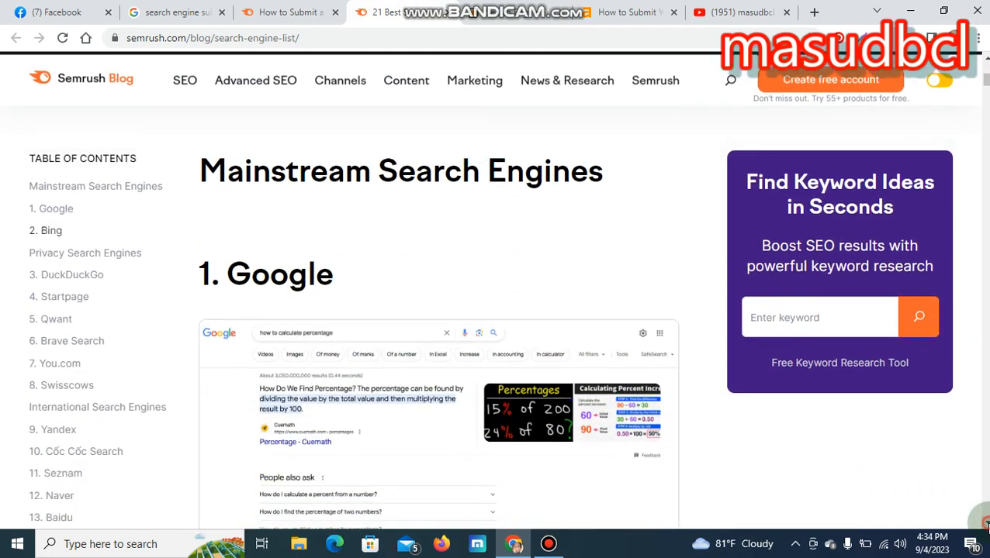
{"action": "scroll", "scroll_direction": "down", "scroll_amount": 3}
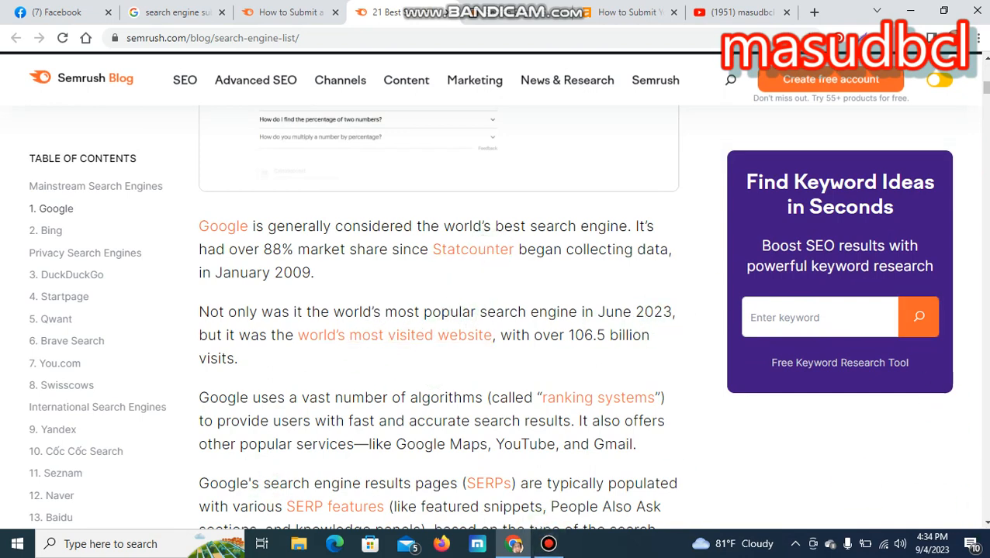
{"action": "scroll", "scroll_direction": "down", "scroll_amount": 3}
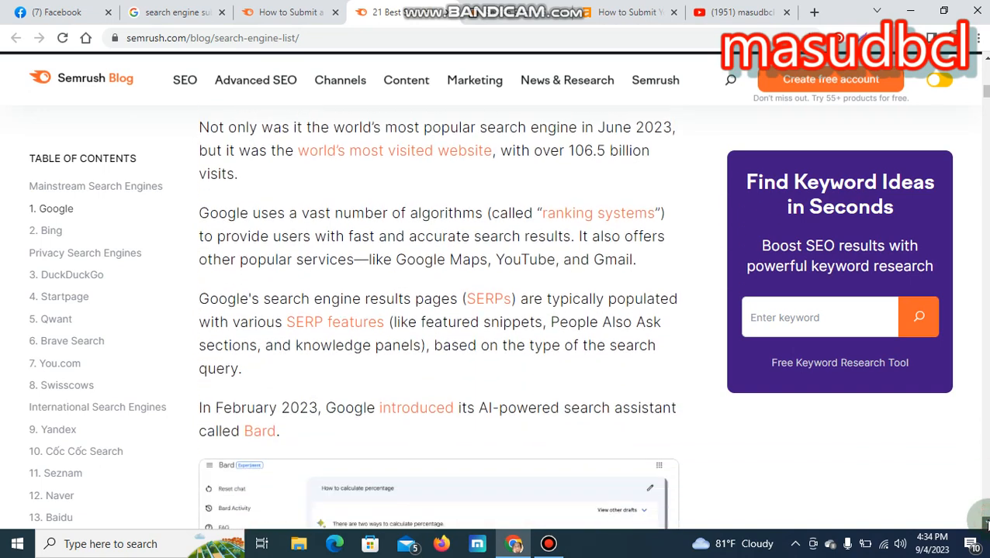
{"action": "scroll", "scroll_direction": "down", "scroll_amount": 3}
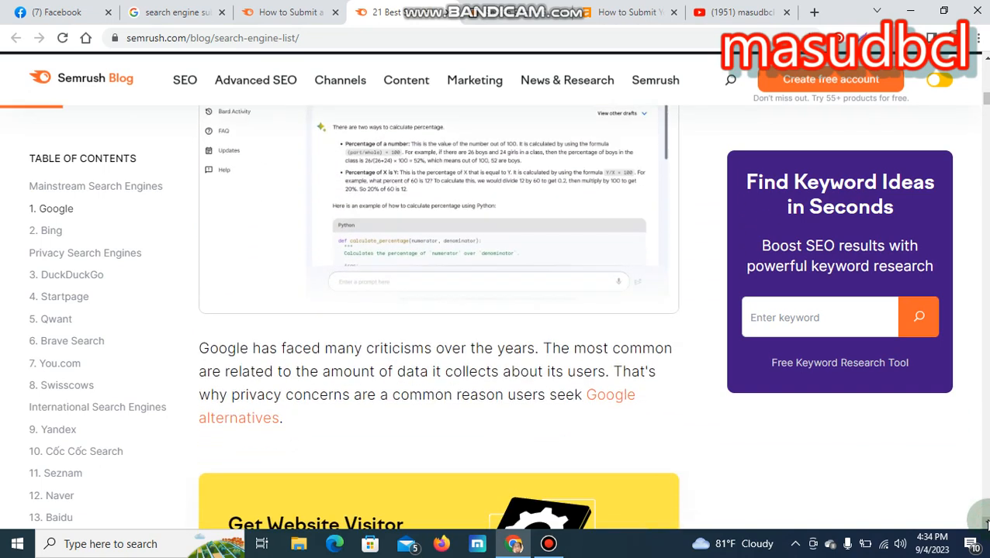
{"action": "scroll", "scroll_direction": "down", "scroll_amount": 3}
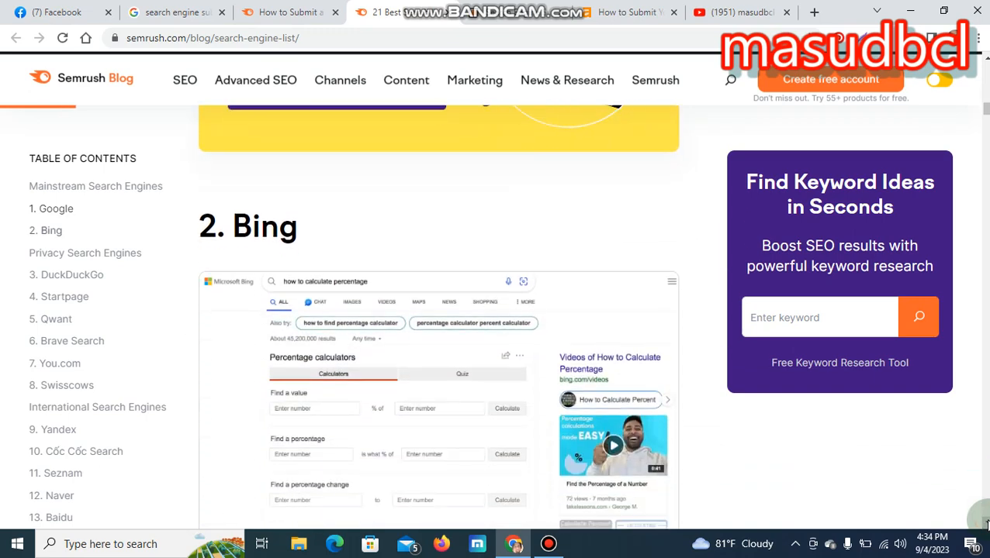
{"action": "scroll", "scroll_direction": "down", "scroll_amount": 3}
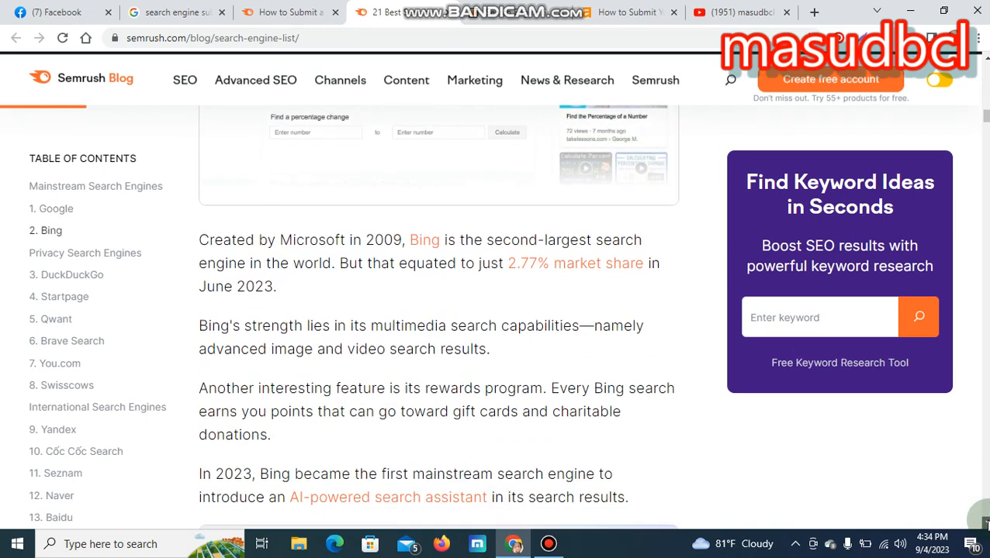
{"action": "scroll", "scroll_direction": "down", "scroll_amount": 3}
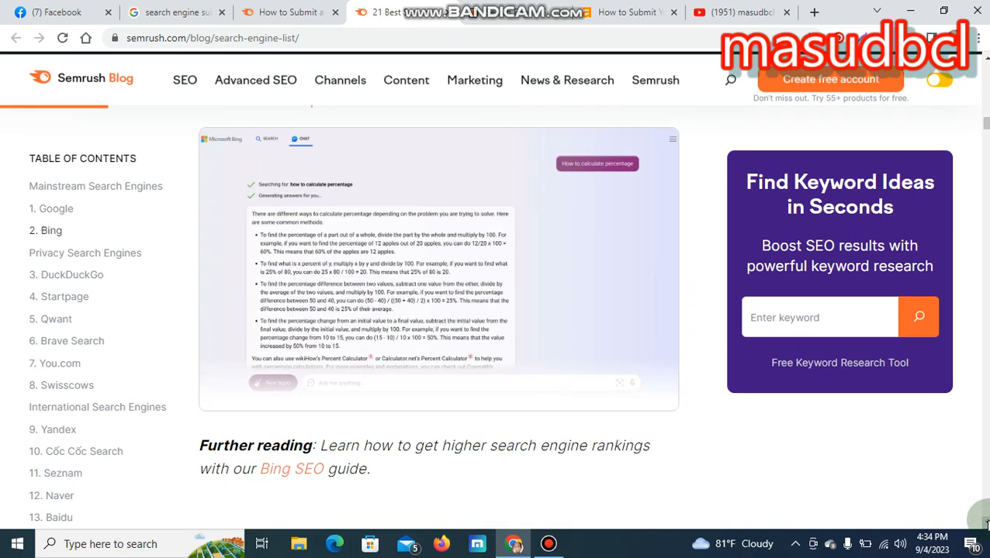
{"action": "scroll", "scroll_direction": "down", "scroll_amount": 3}
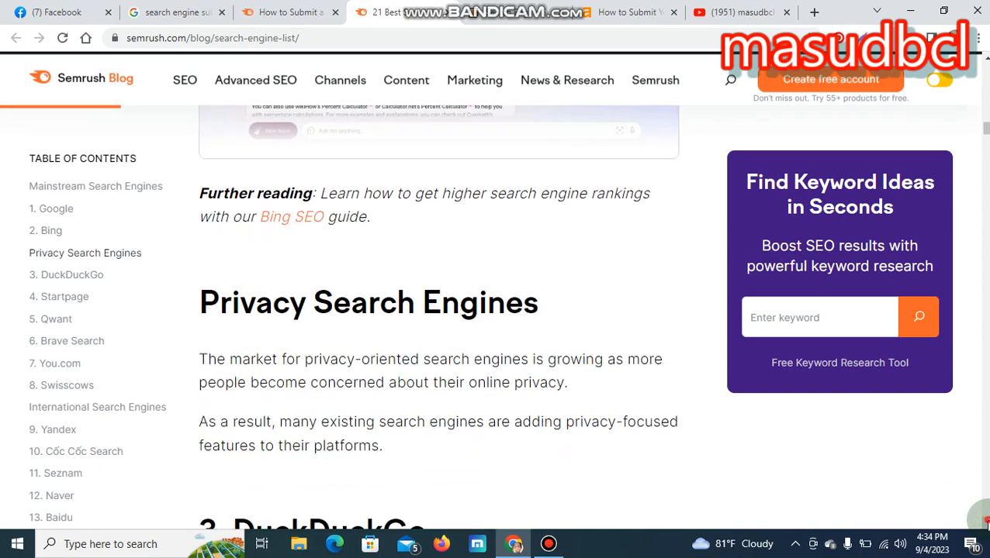
{"action": "scroll", "scroll_direction": "down", "scroll_amount": 3}
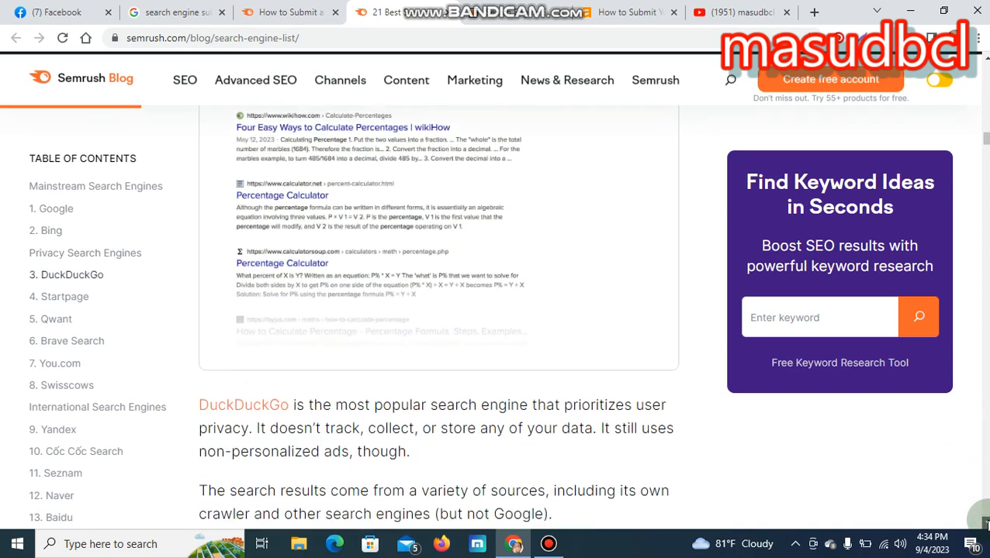
{"action": "scroll", "scroll_direction": "down", "scroll_amount": 3}
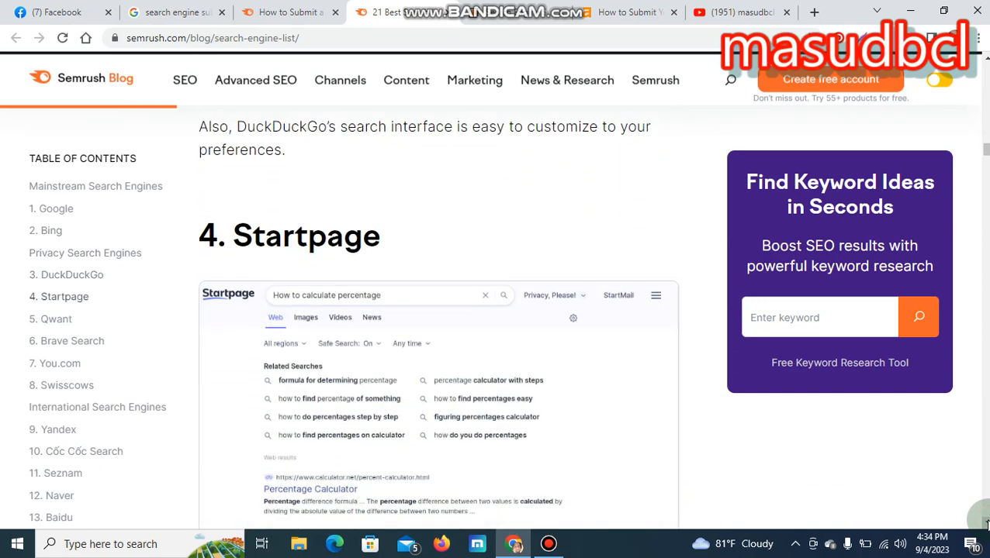
{"action": "scroll", "scroll_direction": "down", "scroll_amount": 3}
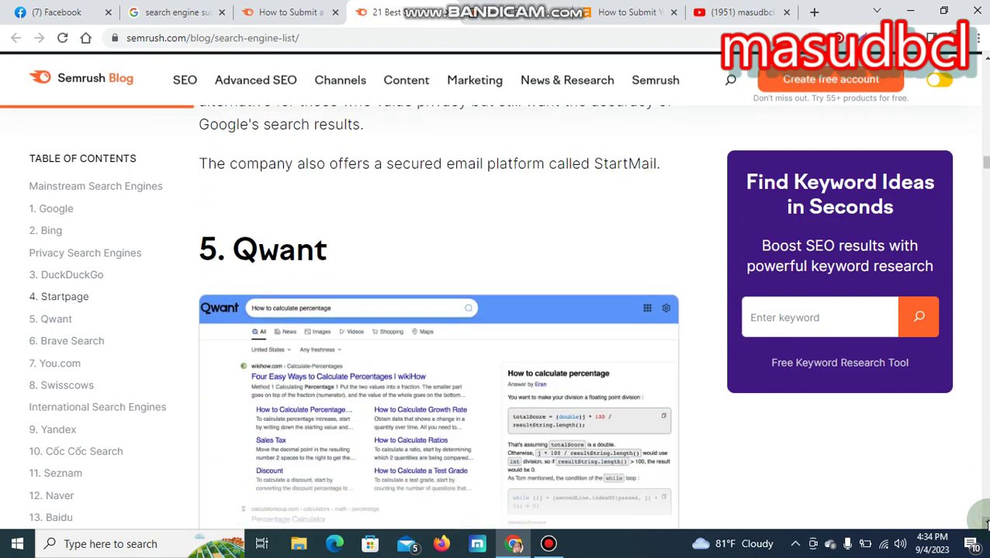
{"action": "scroll", "scroll_direction": "down", "scroll_amount": 3}
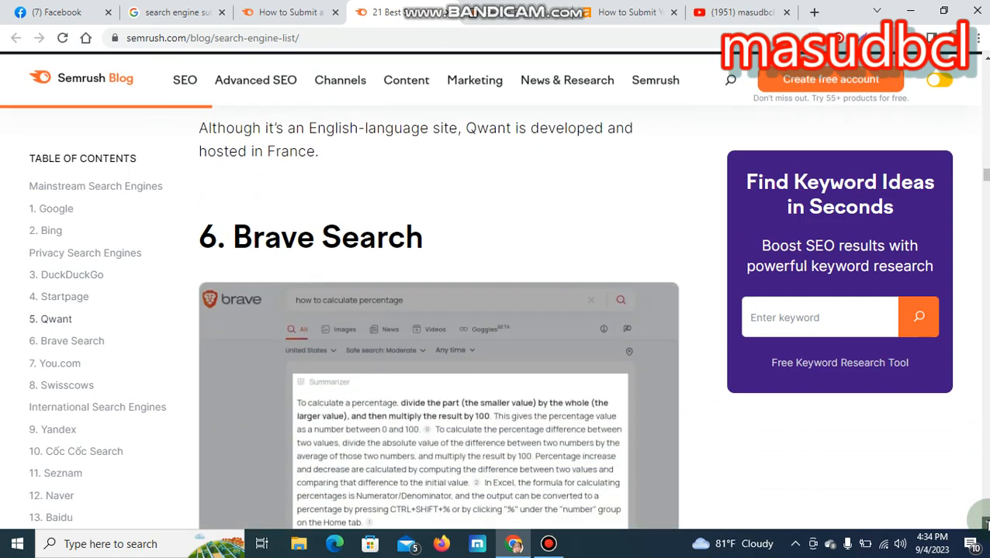
{"action": "scroll", "scroll_direction": "down", "scroll_amount": 3}
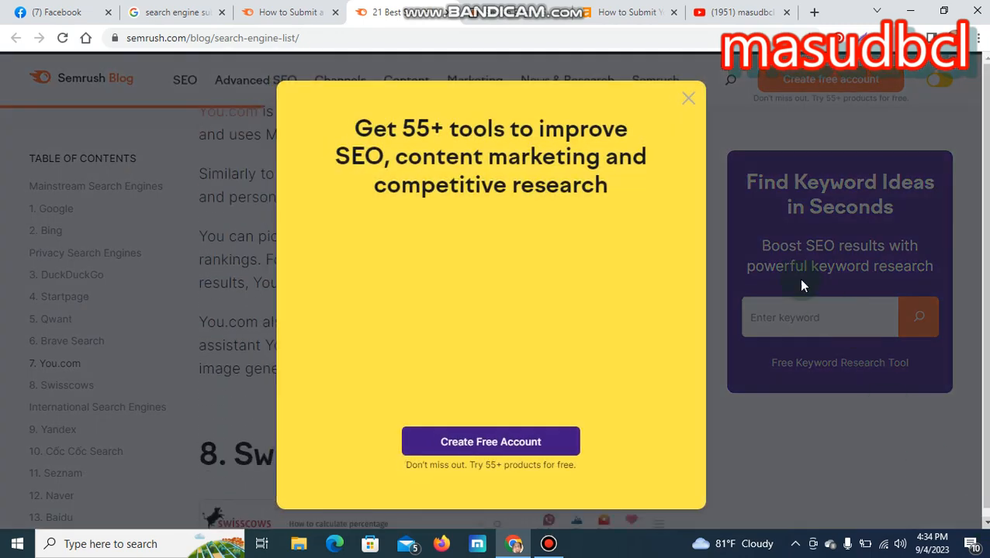
{"action": "left_click", "coordinate": [688, 98]}
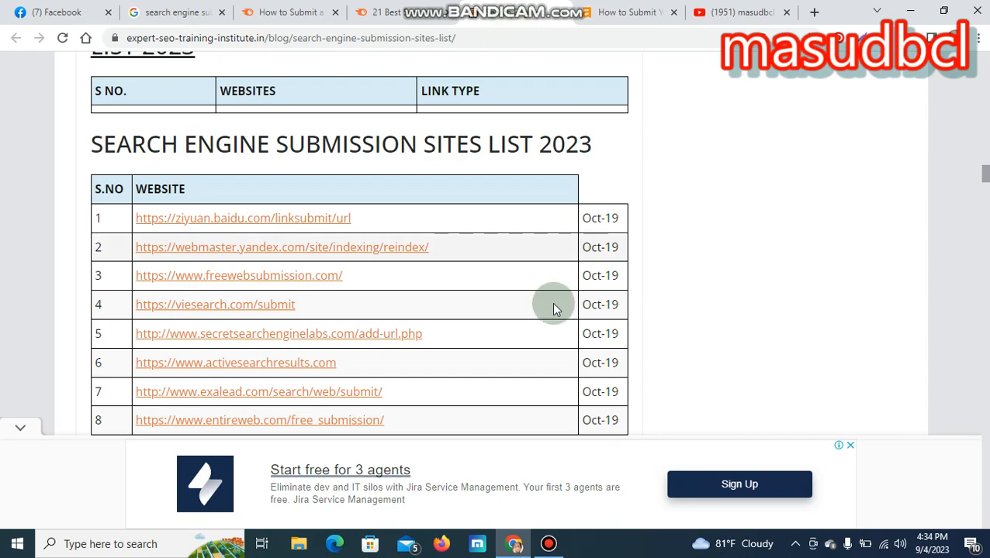
{"action": "mouse_move", "coordinate": [438, 186]}
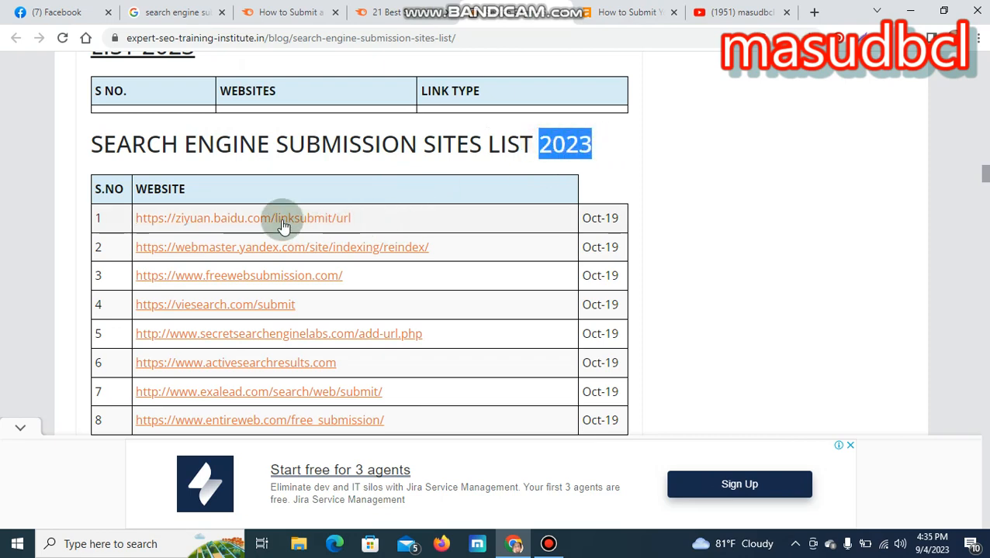
{"action": "mouse_move", "coordinate": [274, 229]}
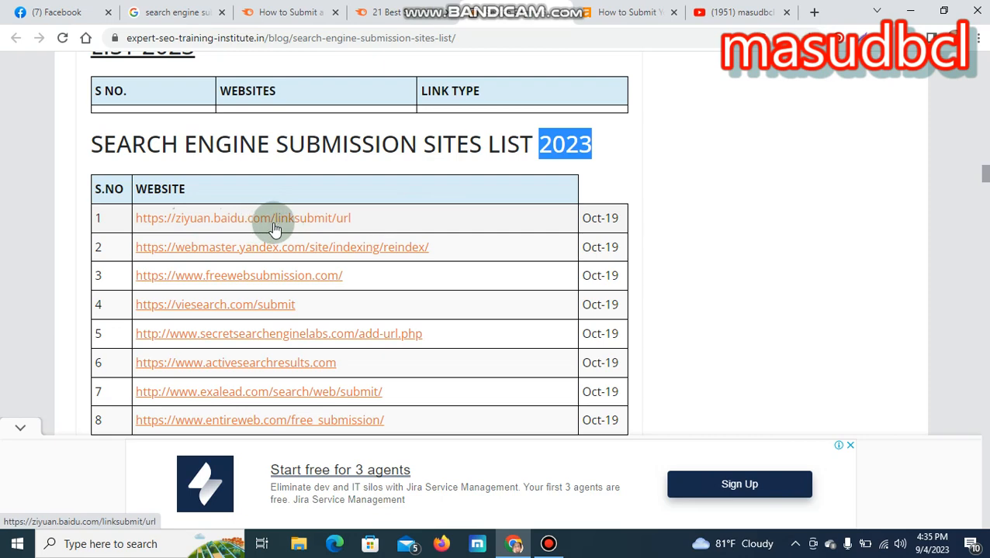
Switch to the 2023 submission sites list and open Baidu's link submission page.
{"action": "left_click", "coordinate": [267, 13]}
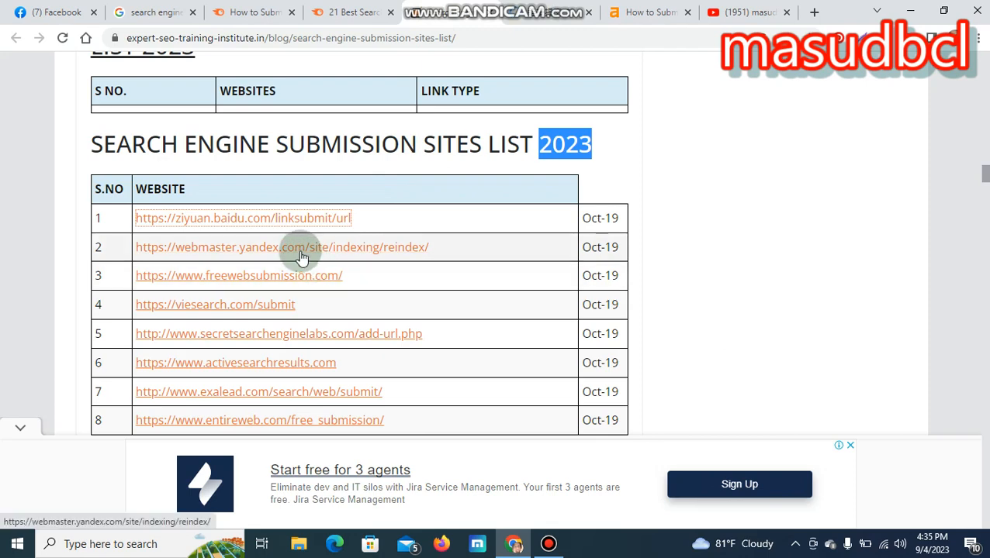
{"action": "mouse_move", "coordinate": [308, 255]}
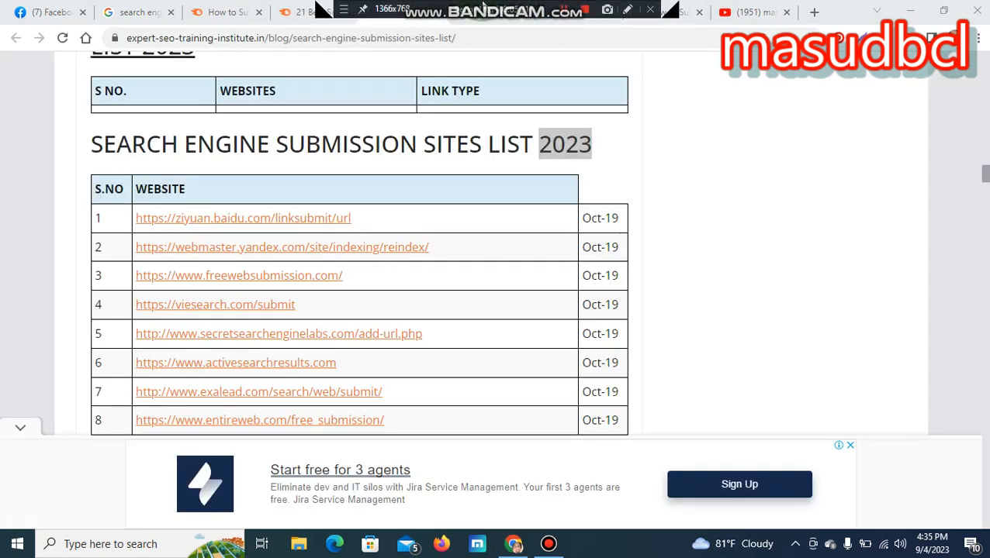
{"action": "mouse_move", "coordinate": [495, 23]}
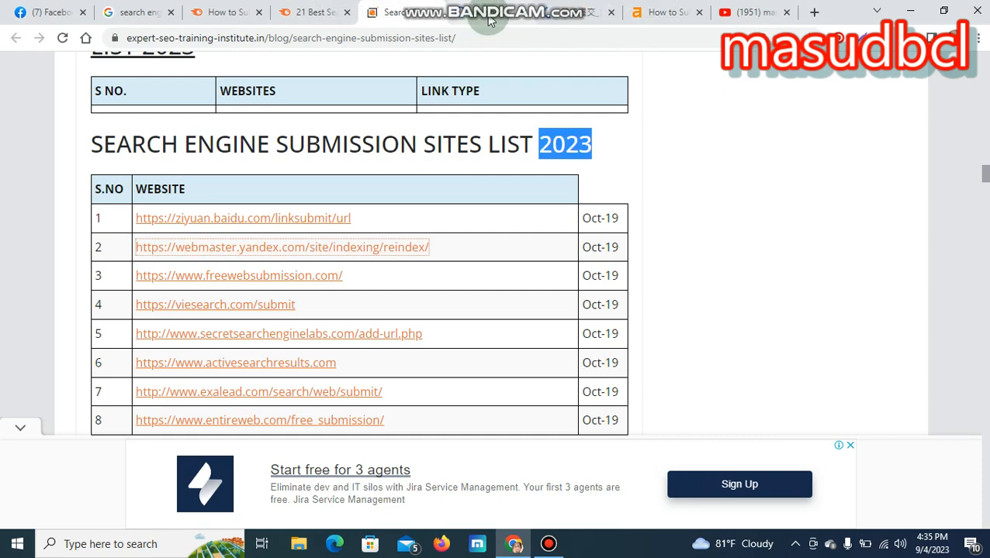
{"action": "left_click", "coordinate": [283, 247]}
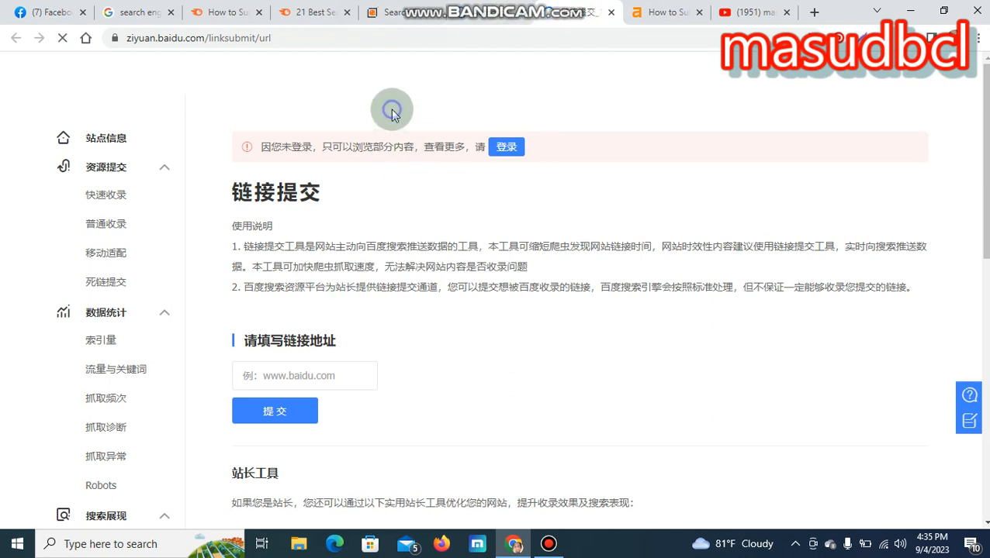
From the Baidu page's context menu, reach the Yandex ID login page.
{"action": "right_click", "coordinate": [393, 113]}
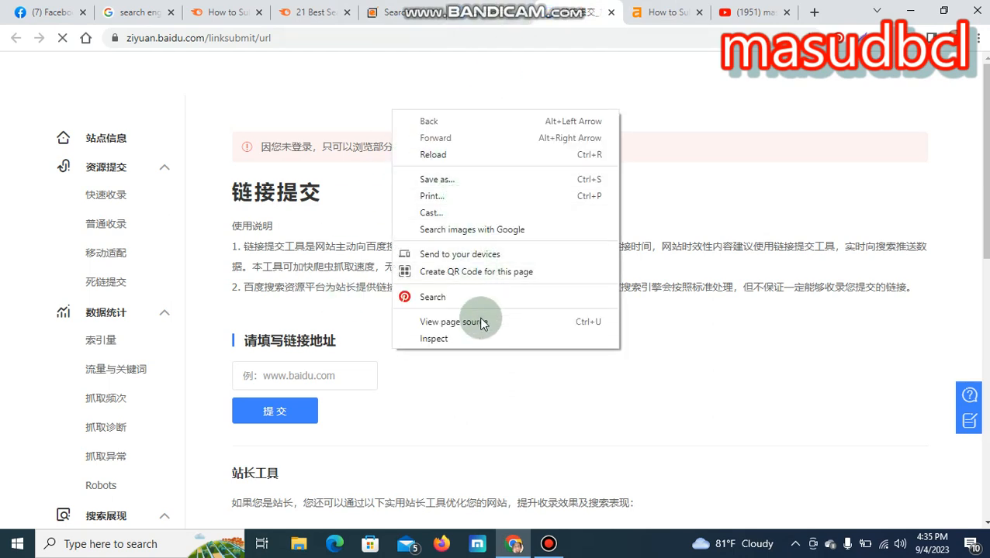
{"action": "left_click", "coordinate": [728, 143]}
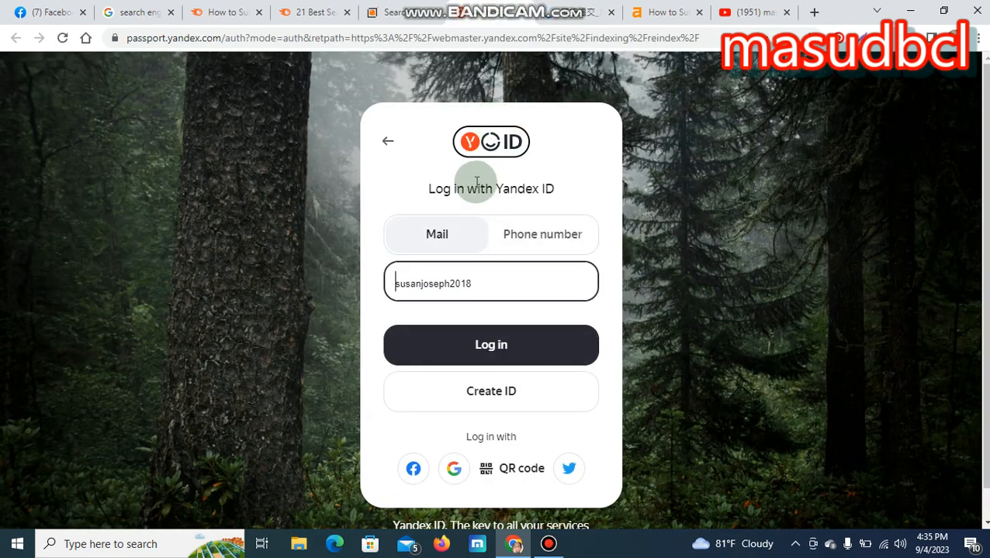
{"action": "mouse_move", "coordinate": [609, 121]}
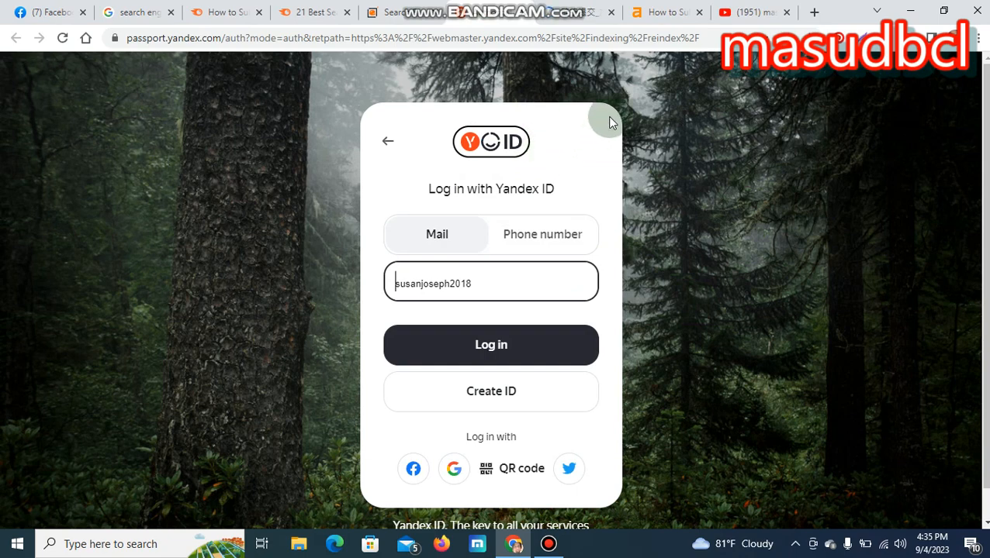
{"action": "mouse_move", "coordinate": [390, 11]}
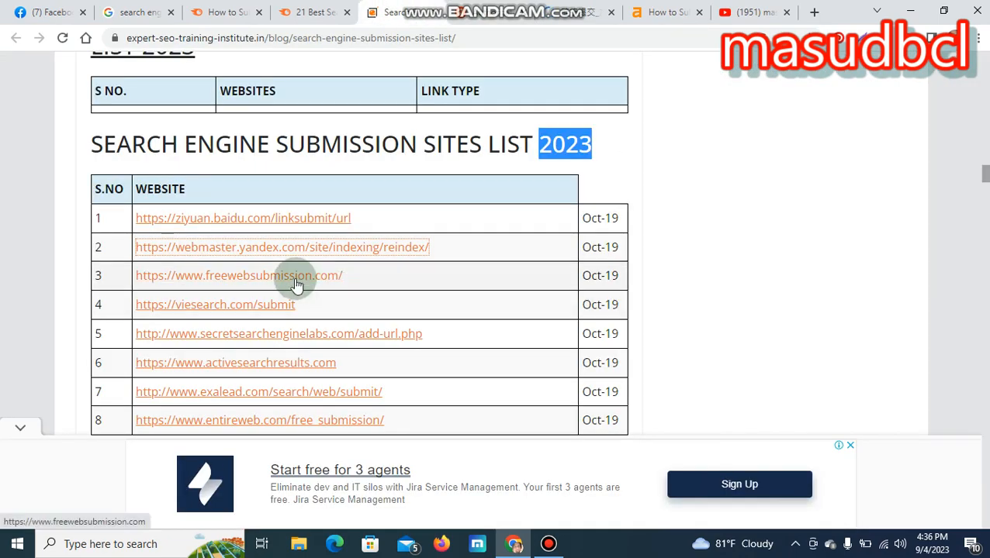
Open freewebsubmission.com from the list and scroll down to its Free Web Submission form.
{"action": "left_click", "coordinate": [282, 246]}
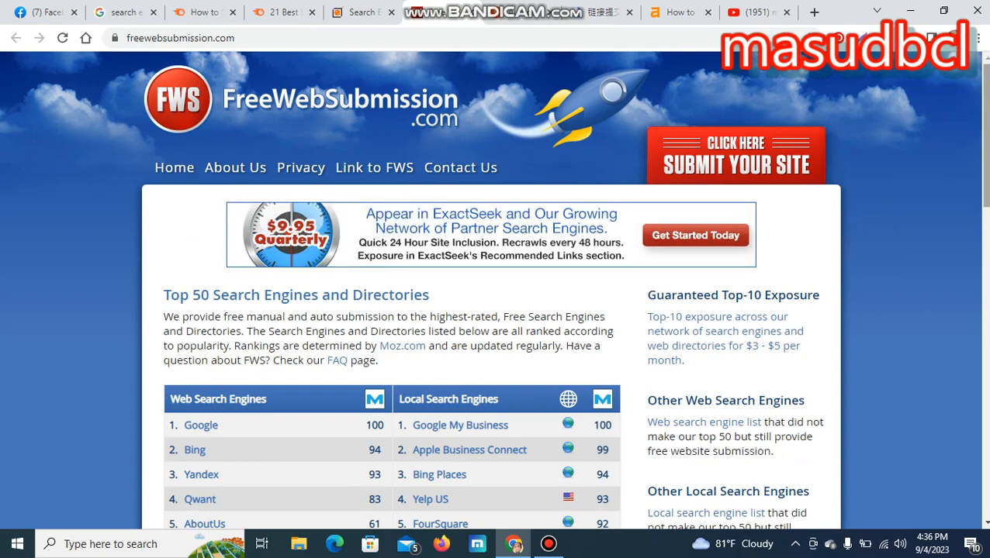
{"action": "scroll", "scroll_direction": "down", "scroll_amount": 3}
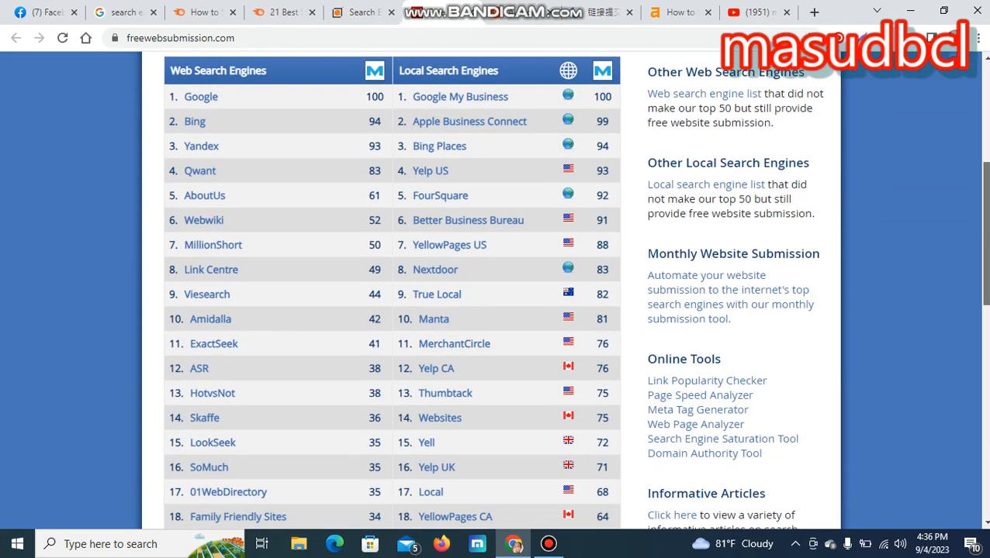
{"action": "scroll", "scroll_direction": "down", "scroll_amount": 3}
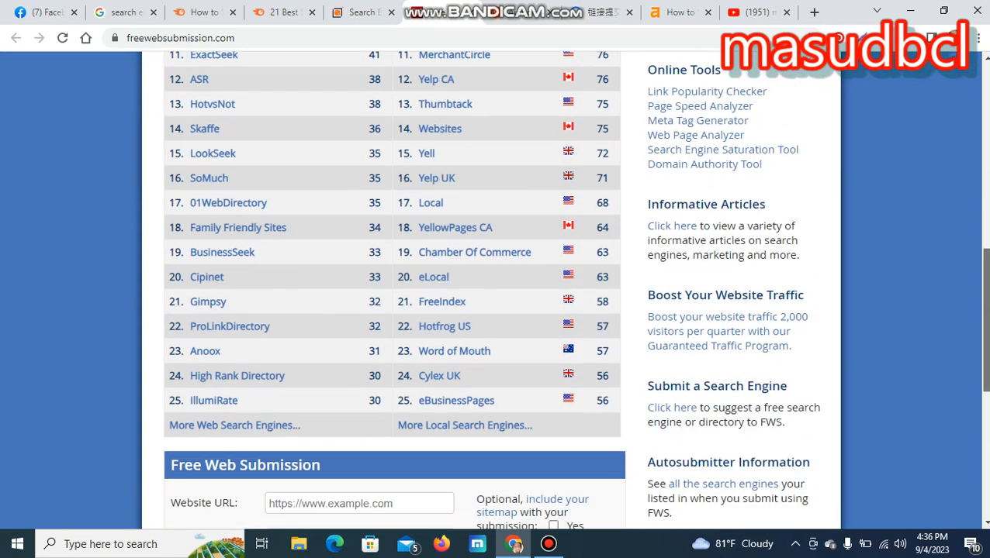
{"action": "scroll", "scroll_direction": "down", "scroll_amount": 3}
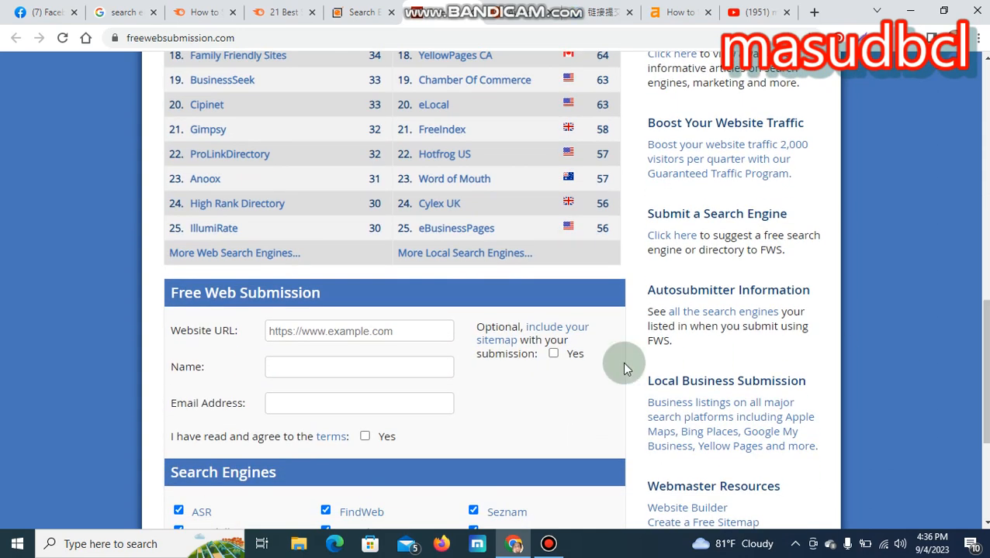
{"action": "left_click", "coordinate": [359, 330]}
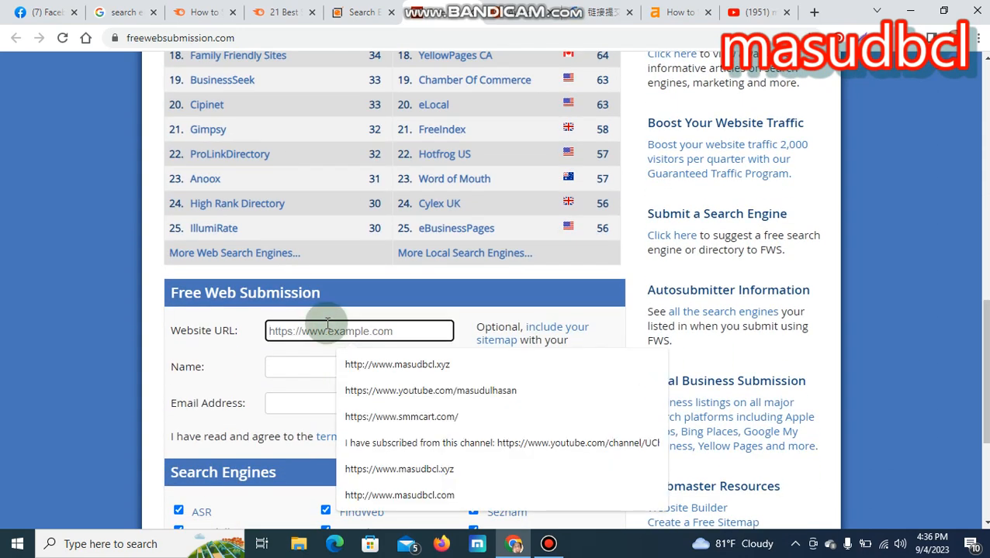
{"action": "left_click", "coordinate": [396, 365]}
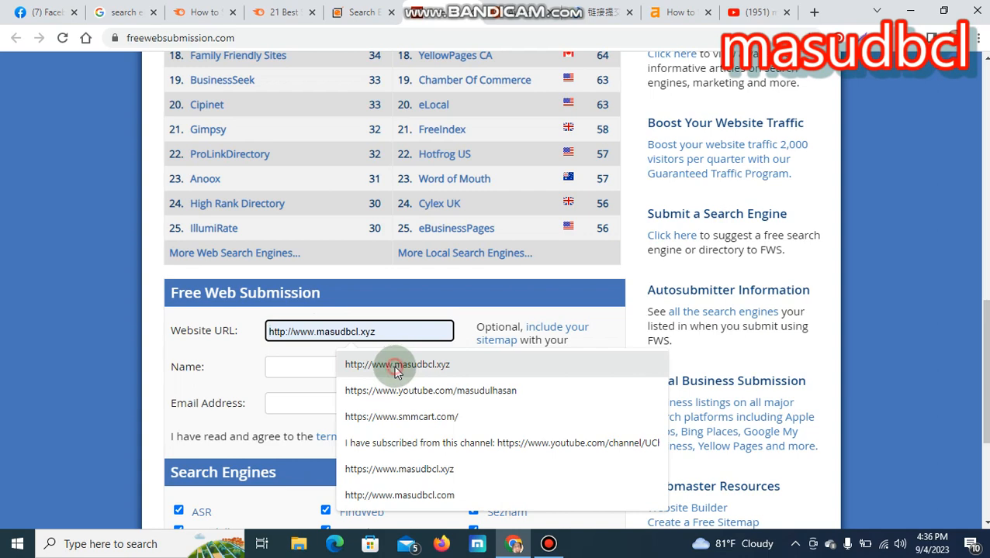
{"action": "left_click", "coordinate": [396, 364]}
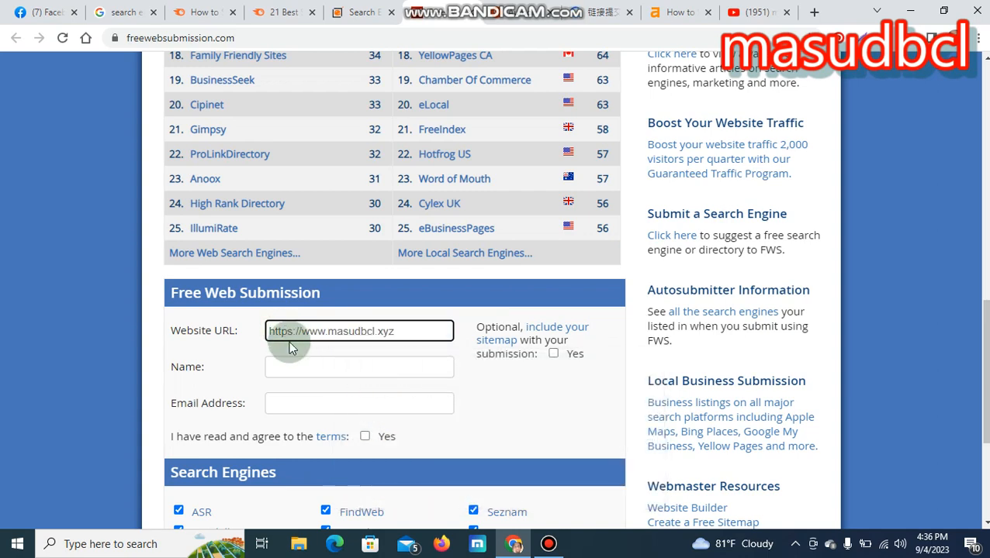
{"action": "left_click", "coordinate": [359, 367]}
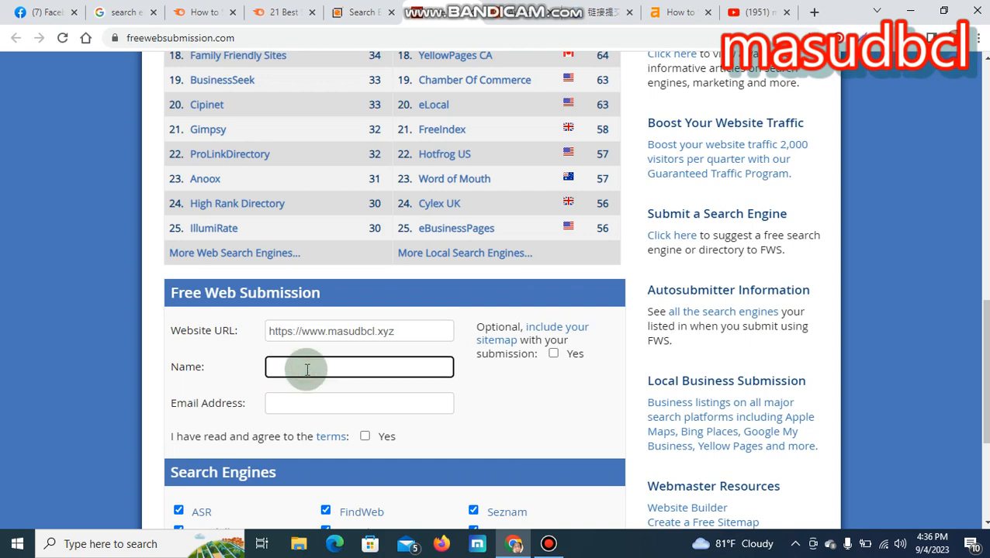
{"action": "type", "text": "m"}
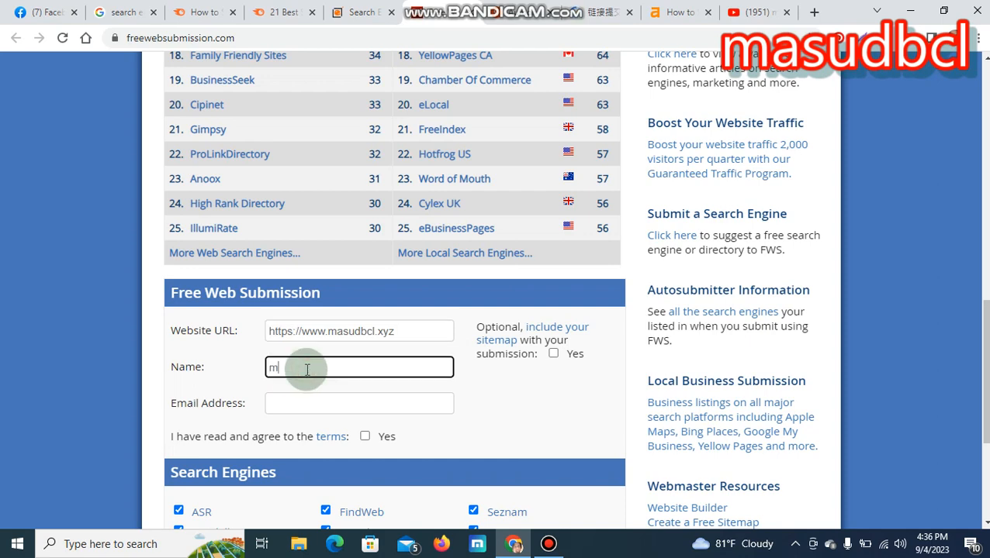
{"action": "type", "text": "sdbcl"}
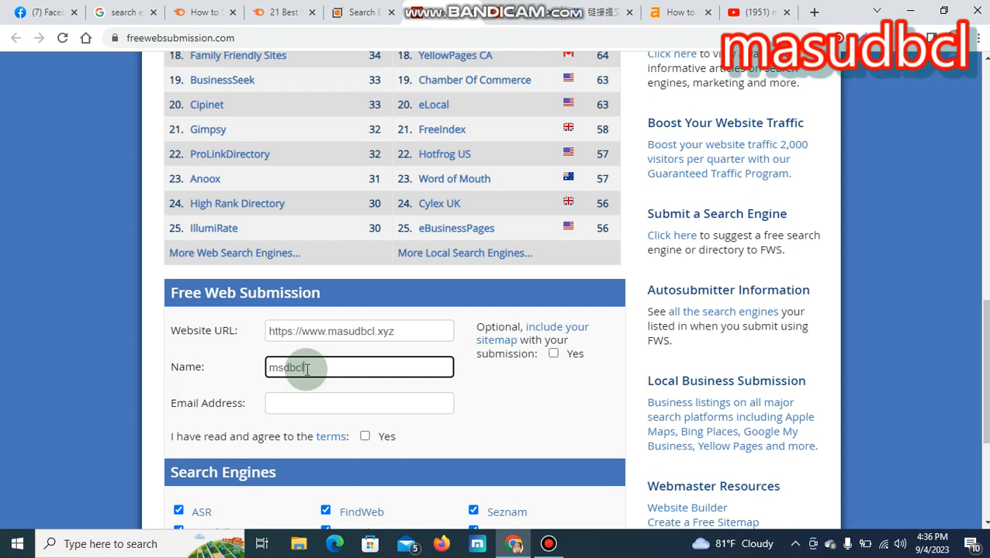
{"action": "left_click", "coordinate": [358, 403]}
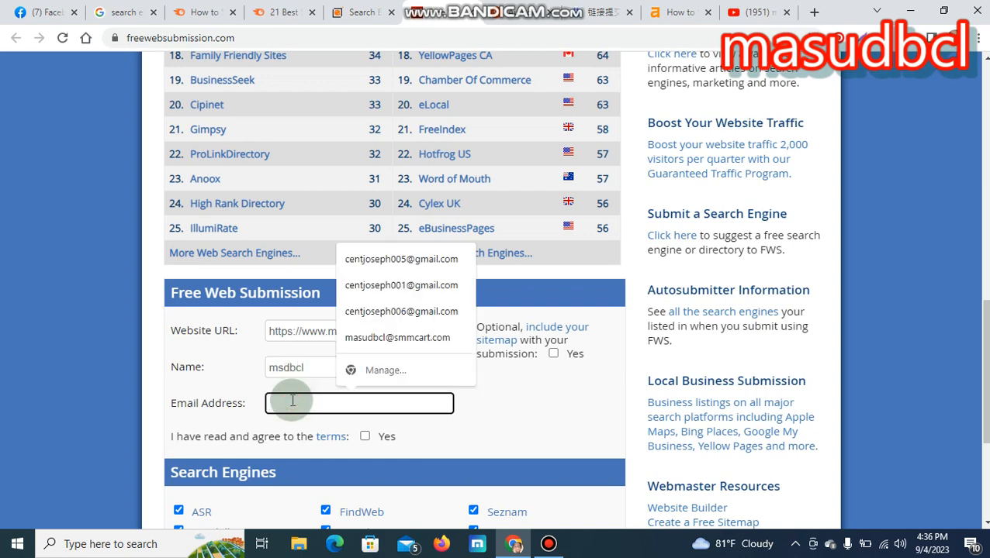
{"action": "left_click", "coordinate": [401, 258]}
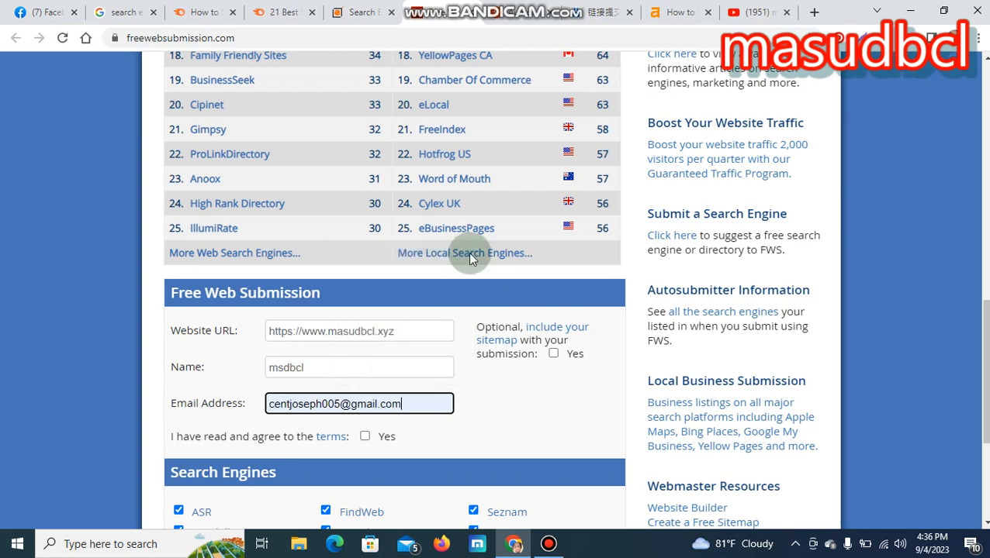
Accept the terms and submit the site on FreeWebSubmission.
{"action": "scroll", "scroll_direction": "down", "scroll_amount": 3}
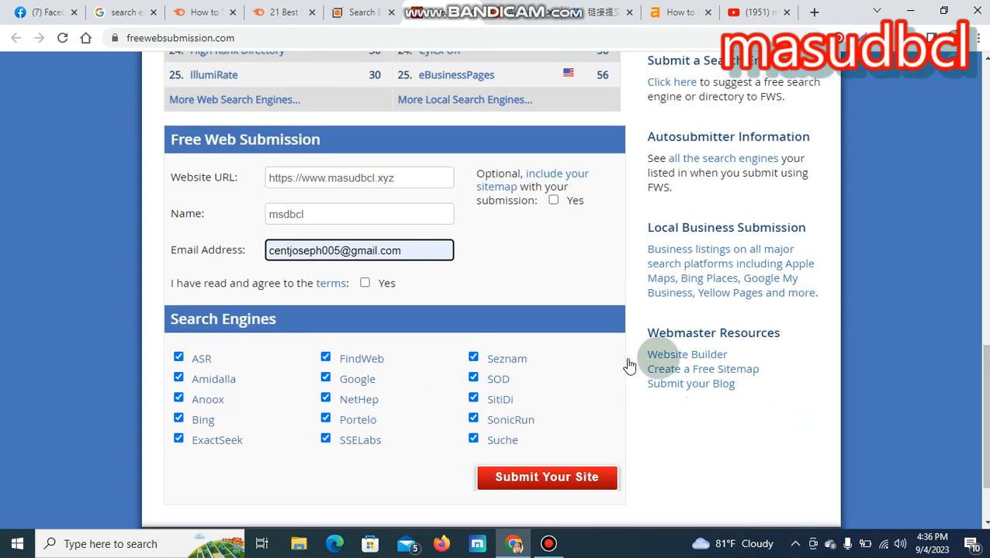
{"action": "left_click", "coordinate": [365, 283]}
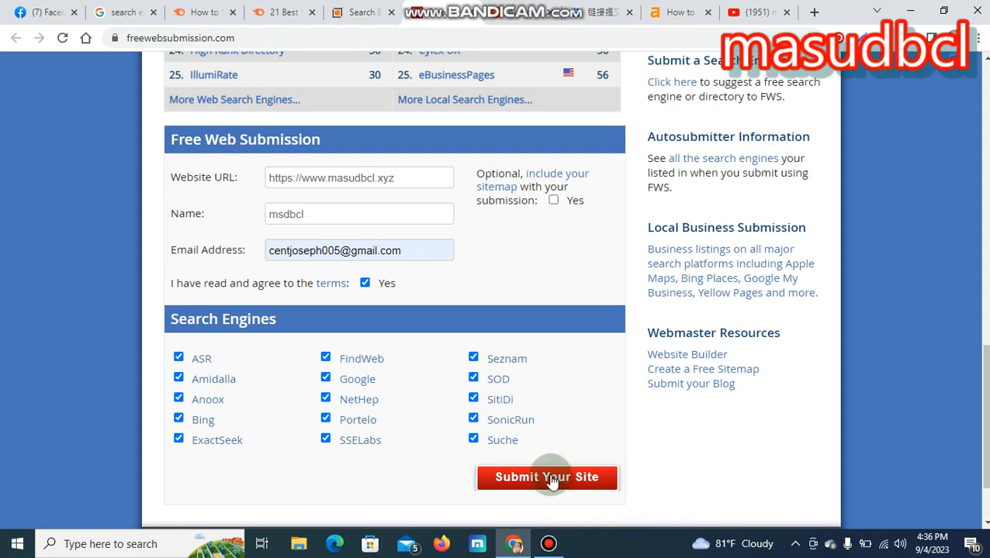
{"action": "left_click", "coordinate": [546, 477]}
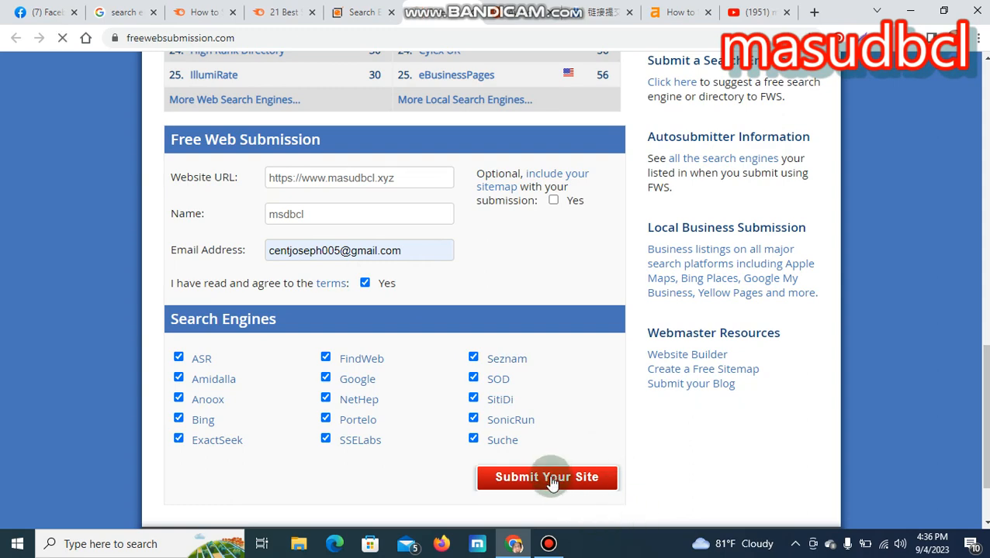
{"action": "left_click", "coordinate": [546, 478]}
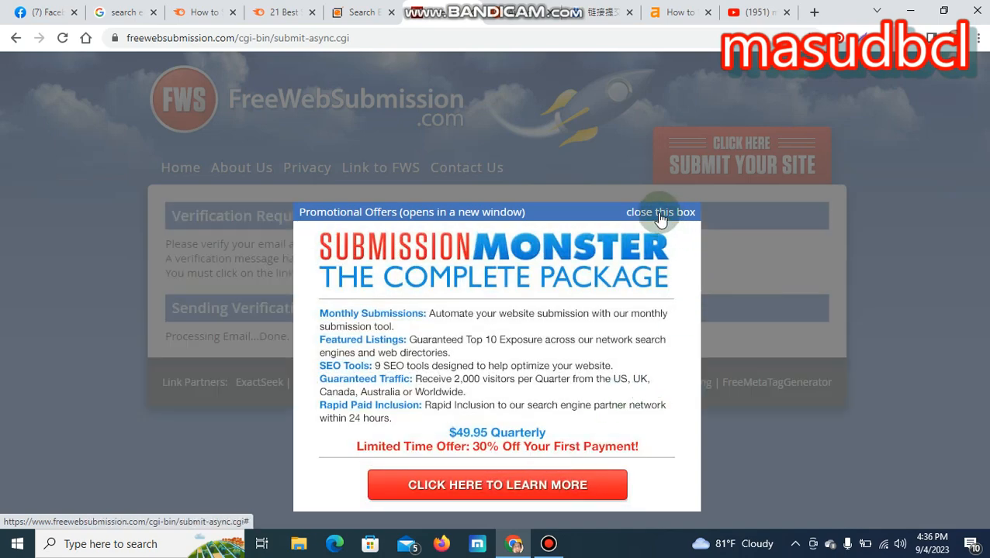
Close the Promotional Offers pop-up to reveal the Verification Required notice.
{"action": "left_click", "coordinate": [661, 212]}
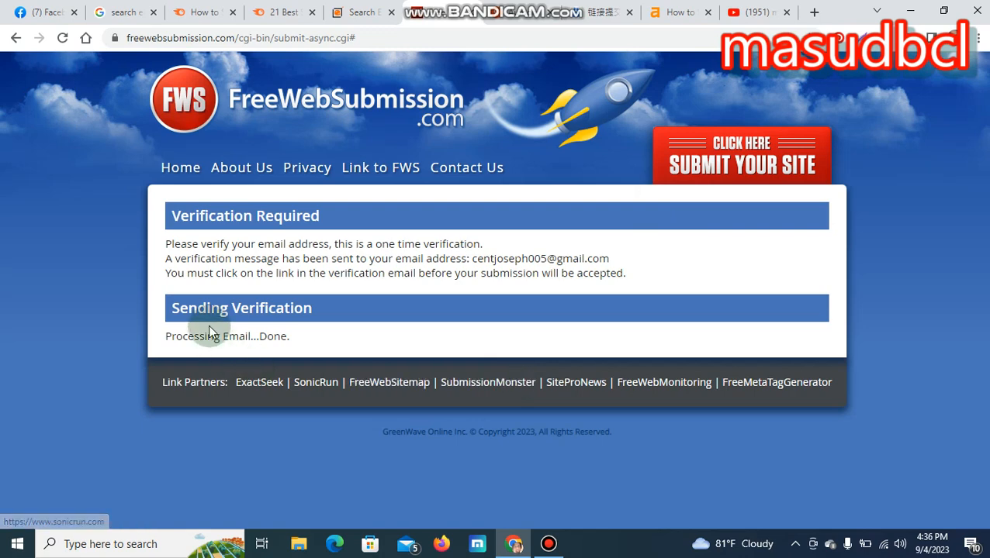
{"action": "mouse_move", "coordinate": [320, 342]}
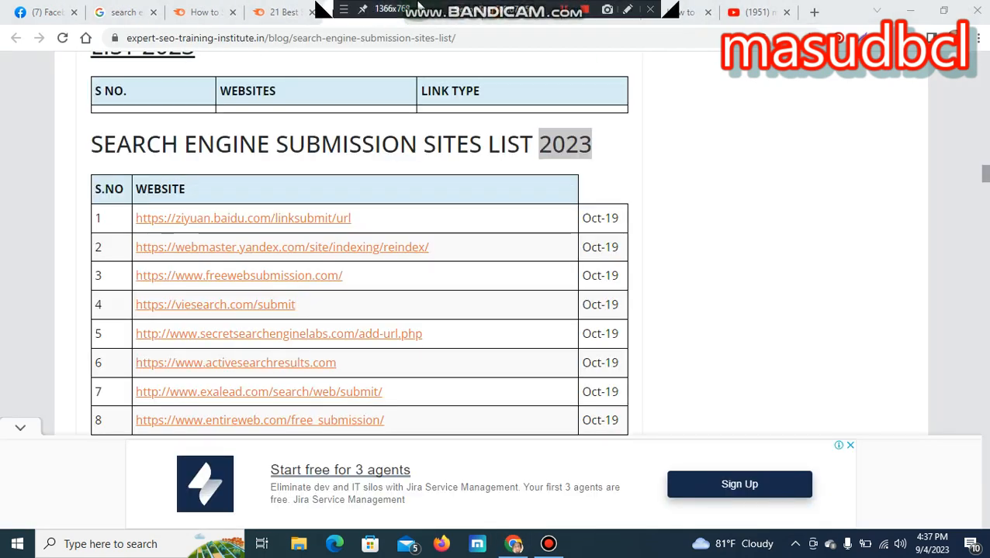
Open Viesearch from the submission sites list and go to its Submit page.
{"action": "left_click", "coordinate": [215, 304]}
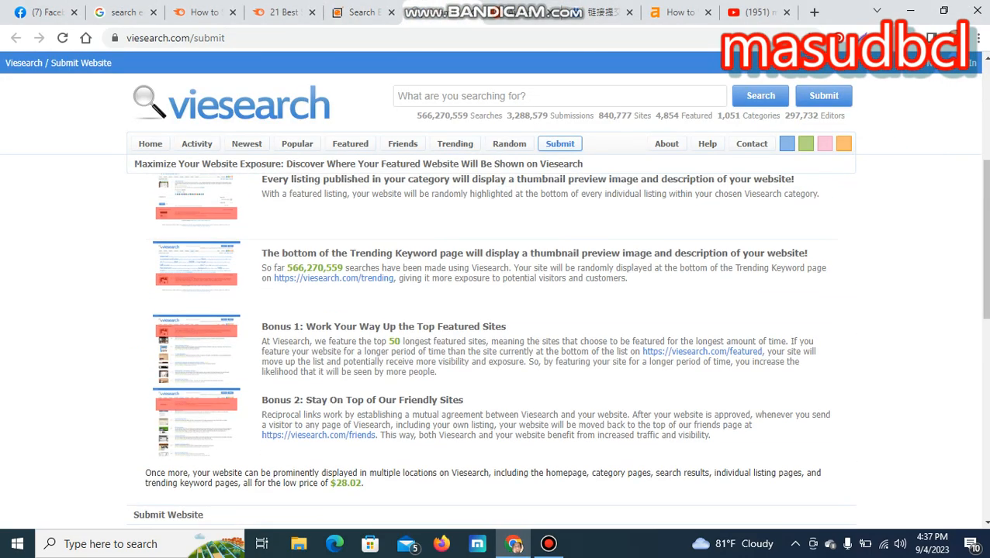
{"action": "scroll", "scroll_direction": "down", "scroll_amount": 3}
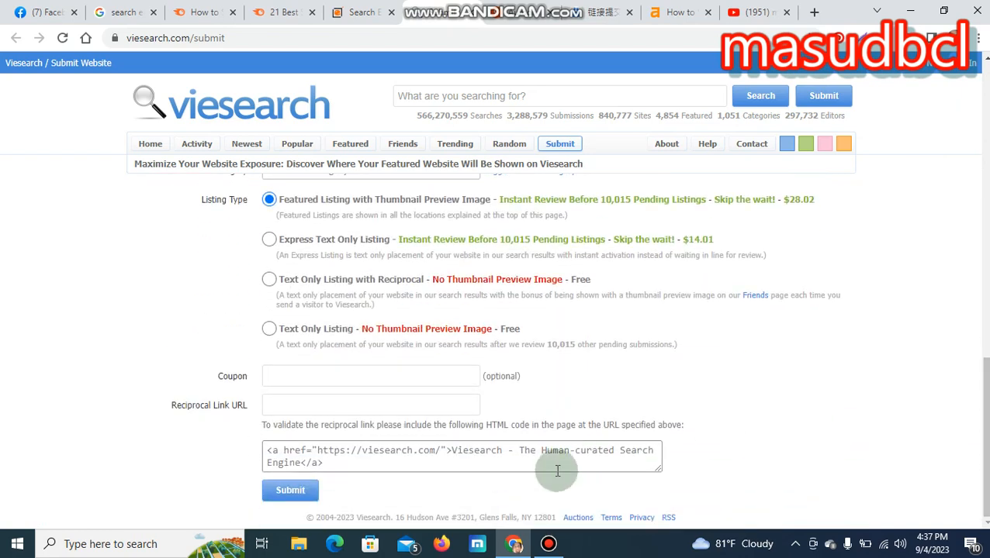
{"action": "mouse_move", "coordinate": [171, 410]}
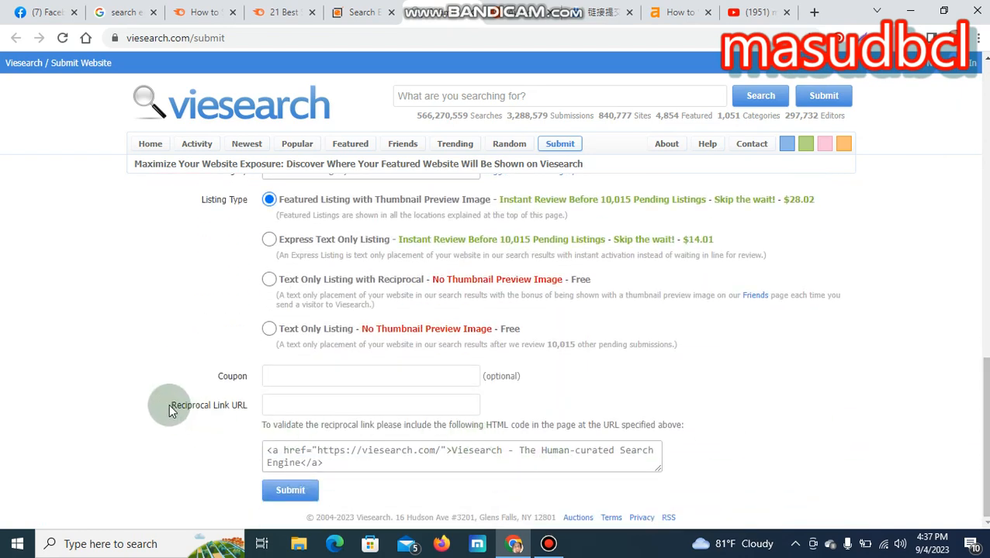
{"action": "double_click", "coordinate": [208, 406]}
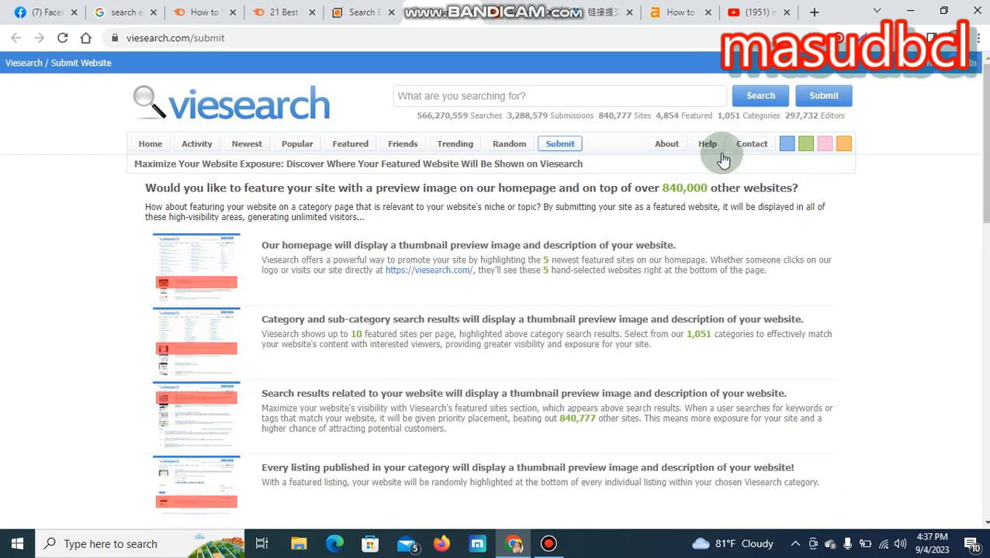
{"action": "left_click", "coordinate": [560, 143]}
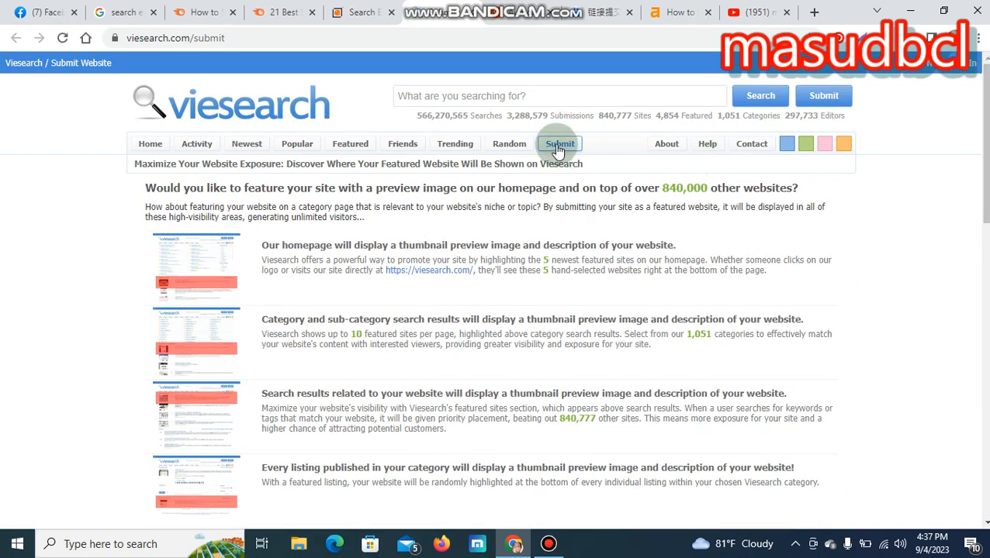
{"action": "mouse_move", "coordinate": [613, 12]}
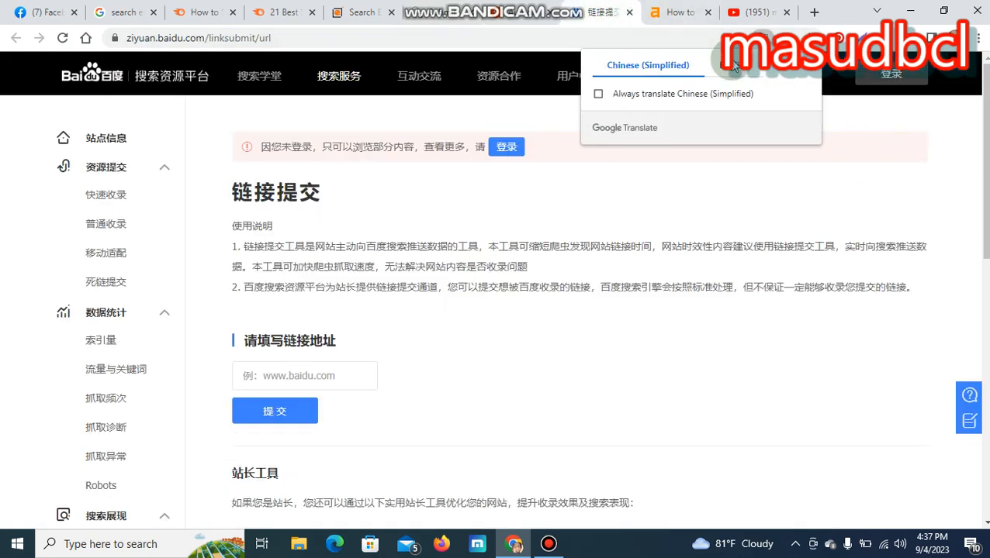
{"action": "left_click", "coordinate": [647, 65]}
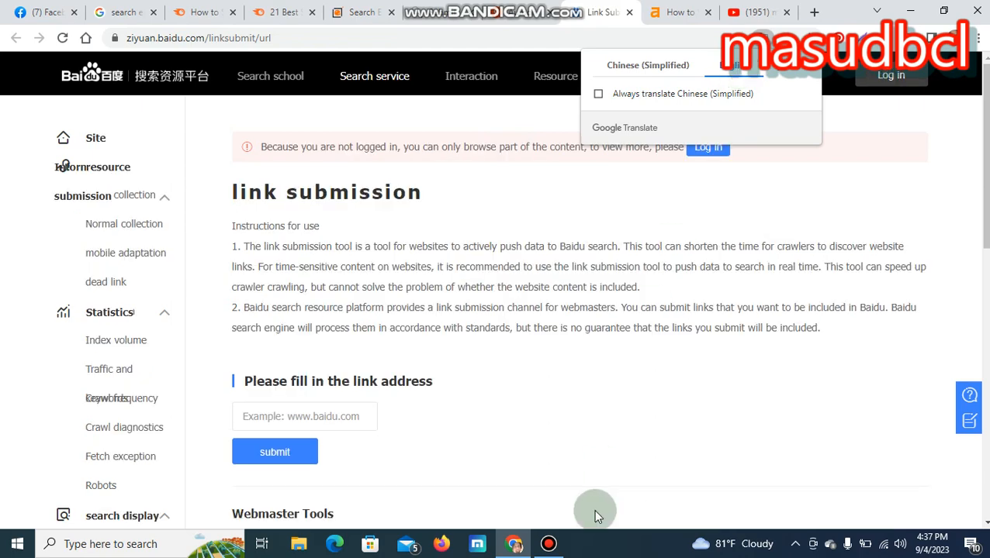
{"action": "left_click", "coordinate": [304, 416]}
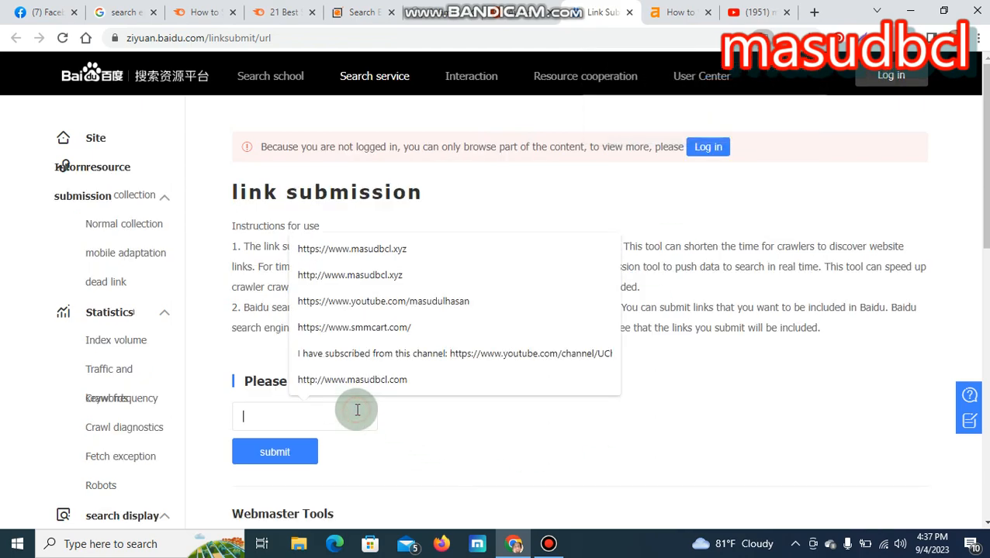
{"action": "left_click", "coordinate": [373, 254]}
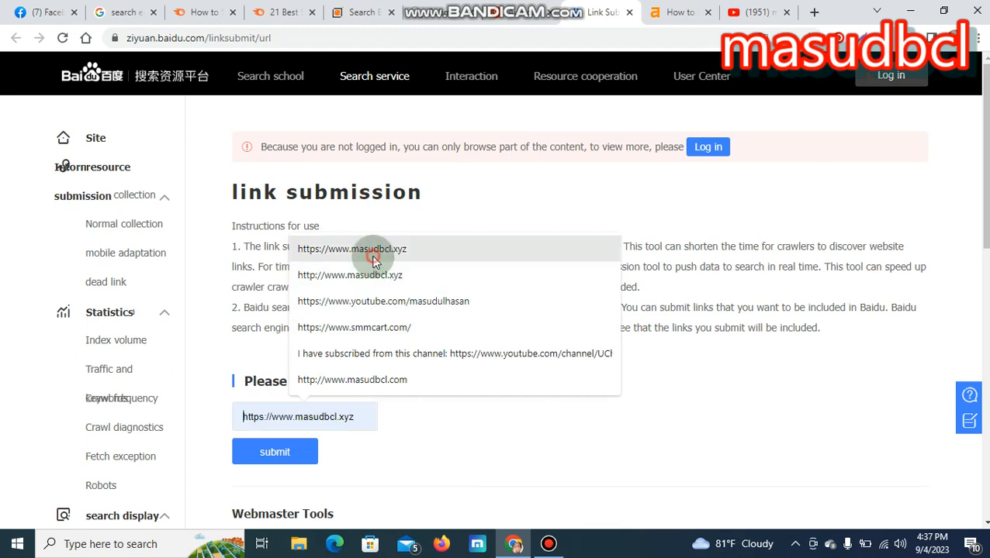
{"action": "left_click", "coordinate": [274, 452]}
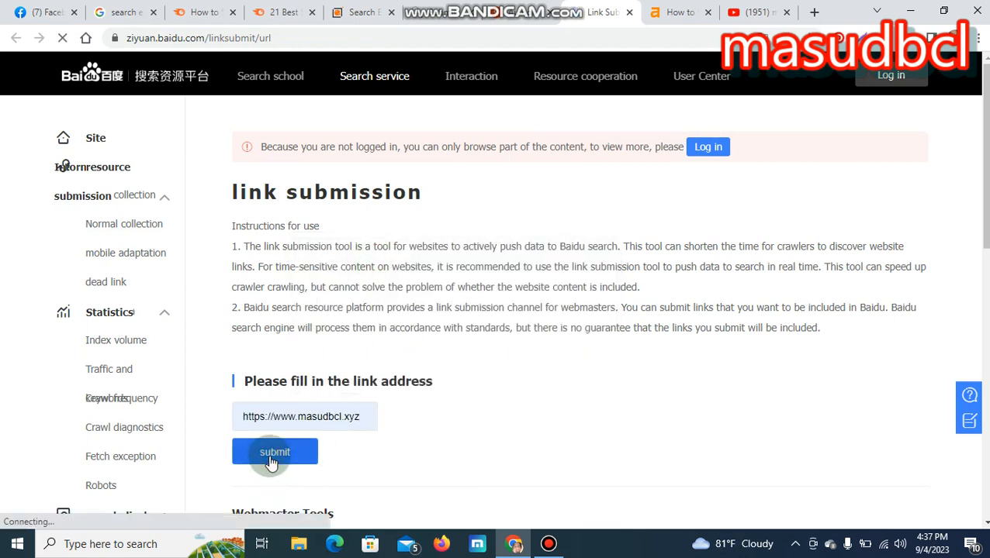
{"action": "left_click", "coordinate": [274, 451]}
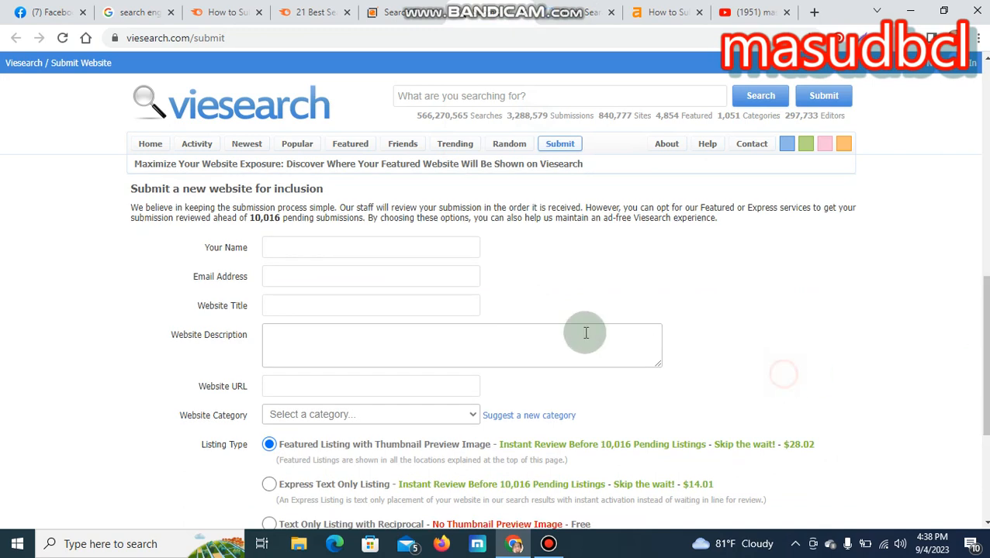
Highlight the 10,016 pending submissions note, enter name 'msdbcl' and a saved email.
{"action": "left_click", "coordinate": [370, 248]}
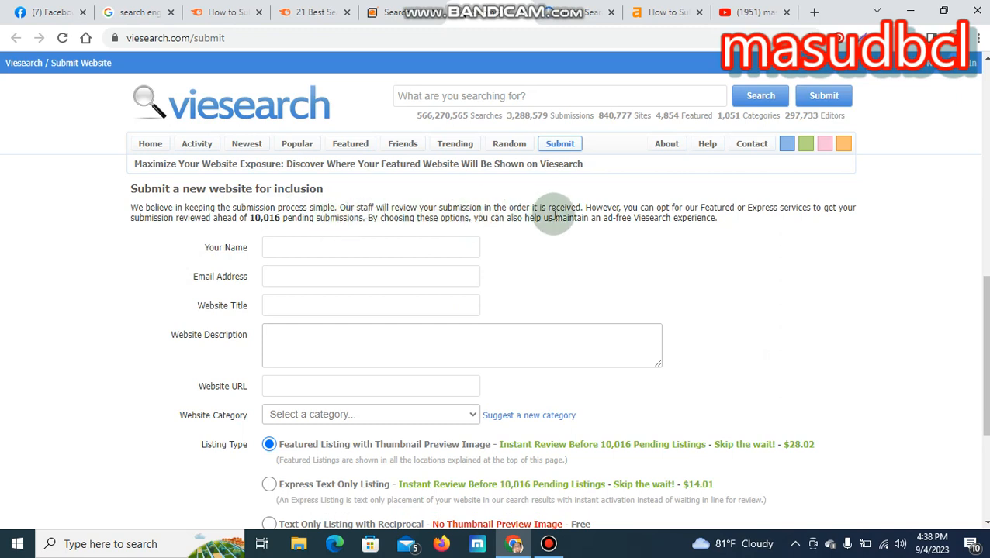
{"action": "mouse_move", "coordinate": [716, 236]}
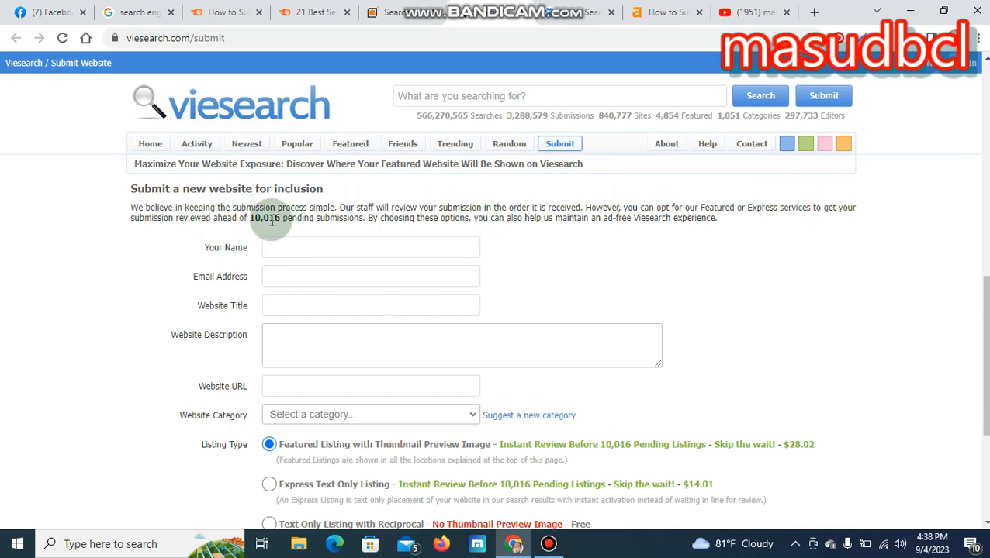
{"action": "left_click_drag", "start_coordinate": [252, 218], "coordinate": [718, 218]}
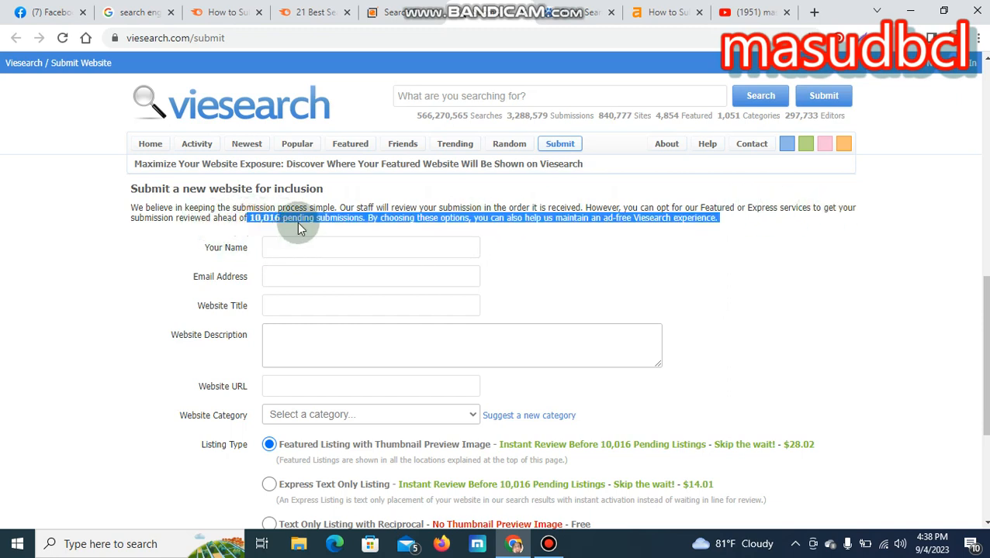
{"action": "mouse_move", "coordinate": [641, 223]}
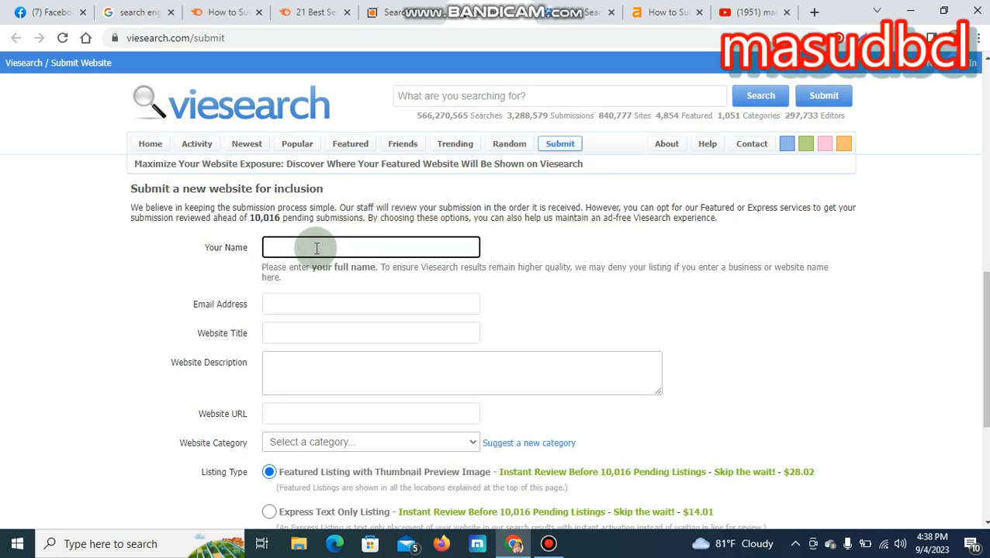
{"action": "type", "text": "m"}
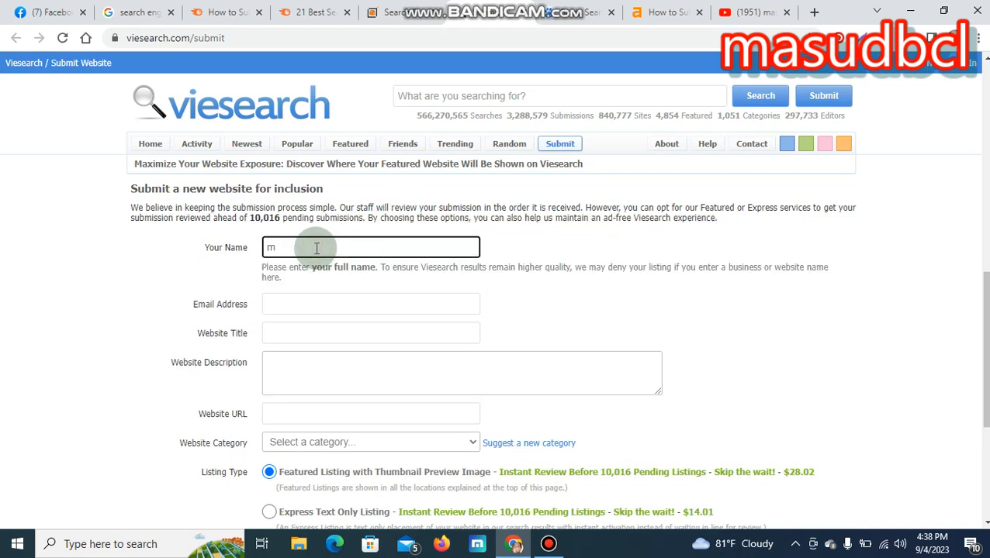
{"action": "type", "text": "sdbcl"}
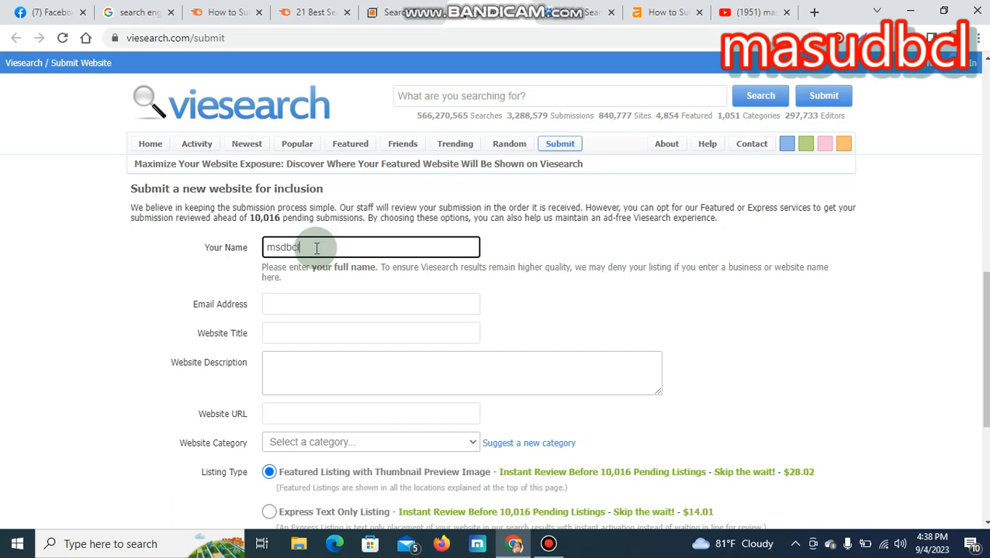
{"action": "left_click", "coordinate": [370, 276]}
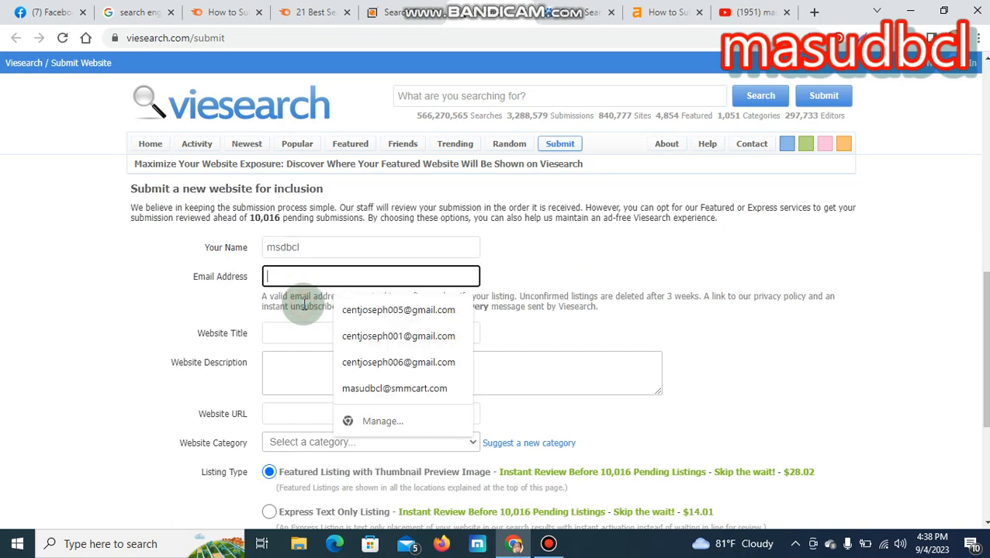
{"action": "left_click", "coordinate": [397, 309]}
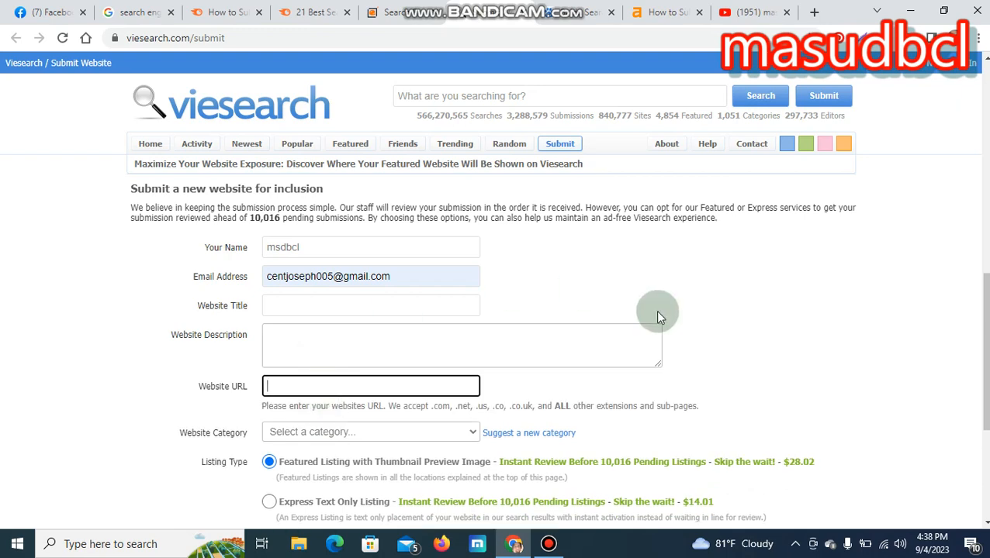
{"action": "scroll", "scroll_direction": "down", "scroll_amount": 3}
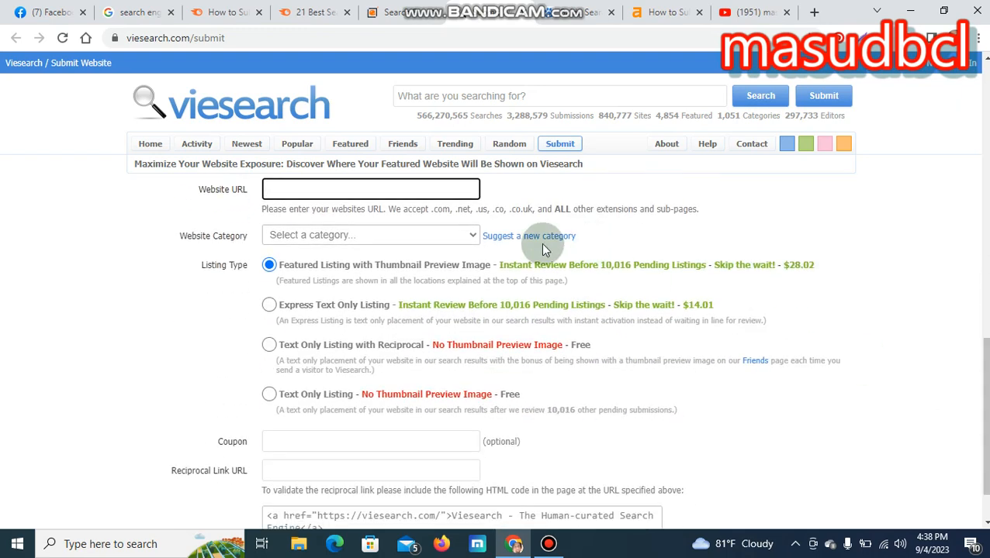
{"action": "left_click", "coordinate": [370, 235]}
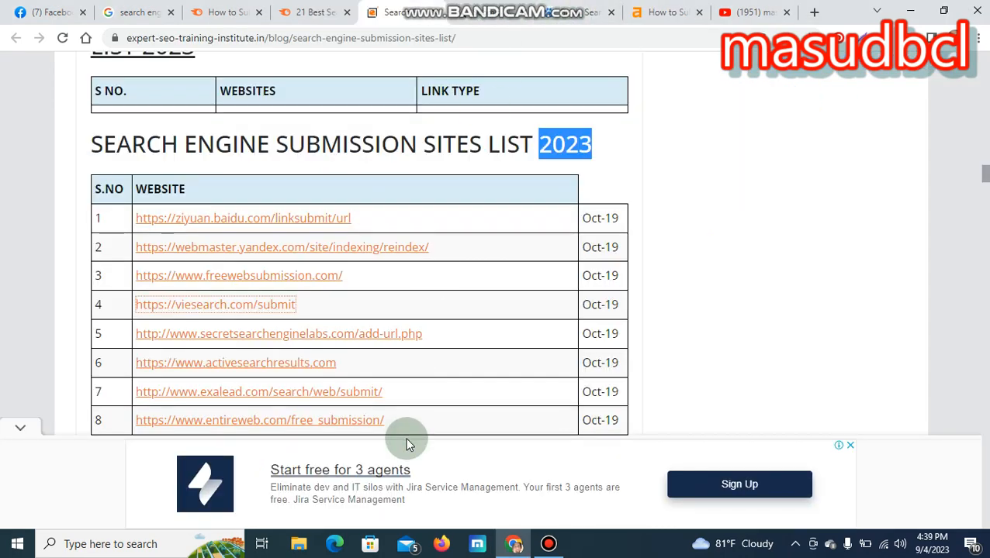
Open Secret Search Engine Labs' Add URL page and start typing 'htt' in the URL box.
{"action": "left_click", "coordinate": [278, 334]}
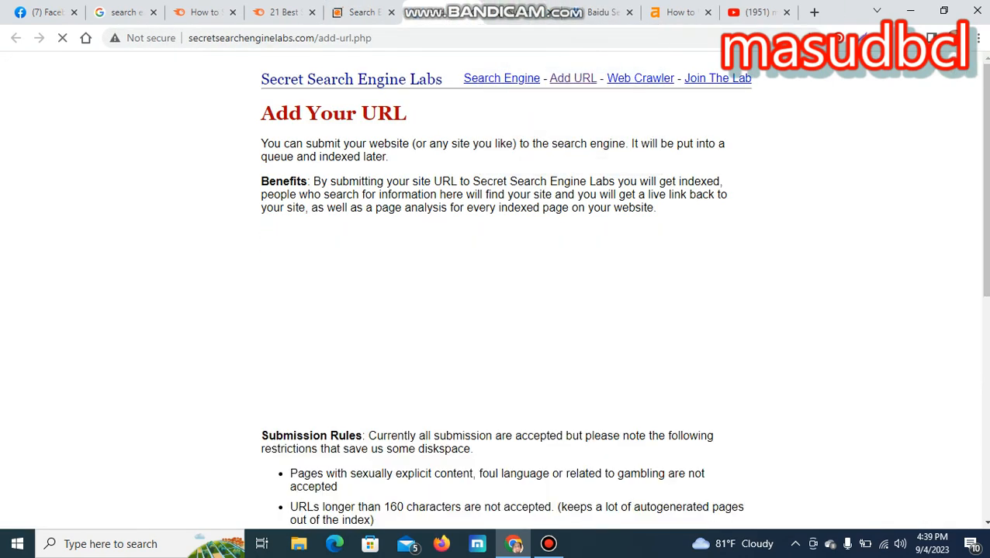
{"action": "scroll", "scroll_direction": "down", "scroll_amount": 3}
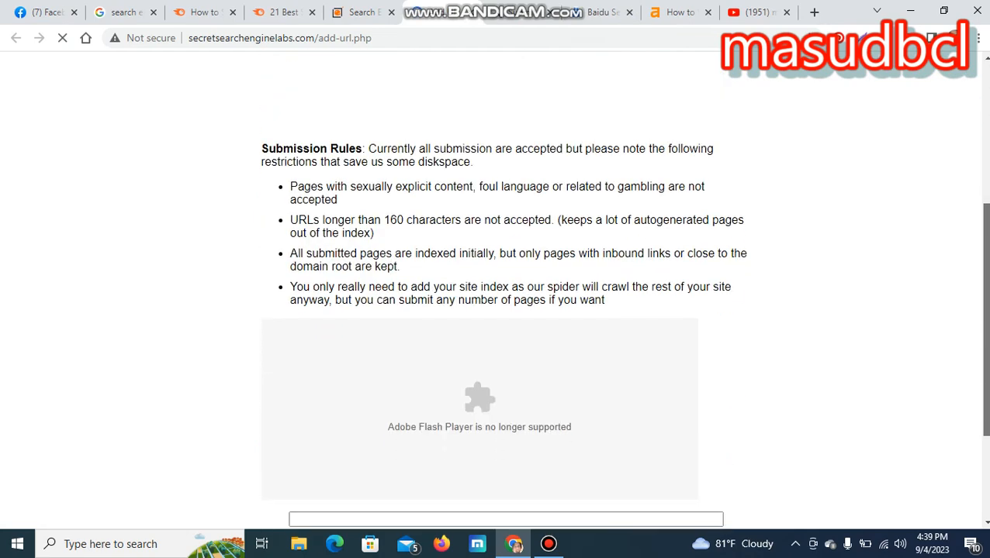
{"action": "scroll", "scroll_direction": "down", "scroll_amount": 3}
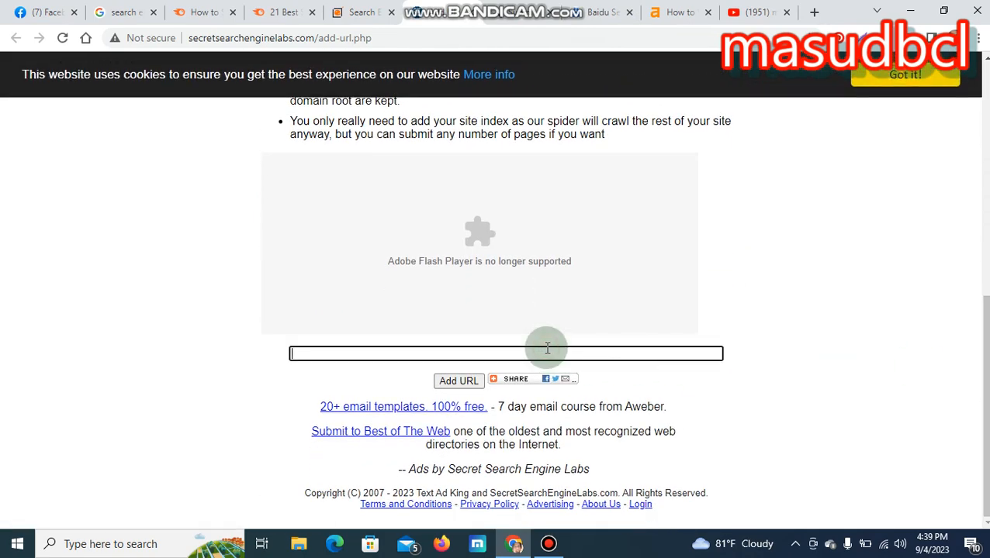
{"action": "type", "text": "htt"}
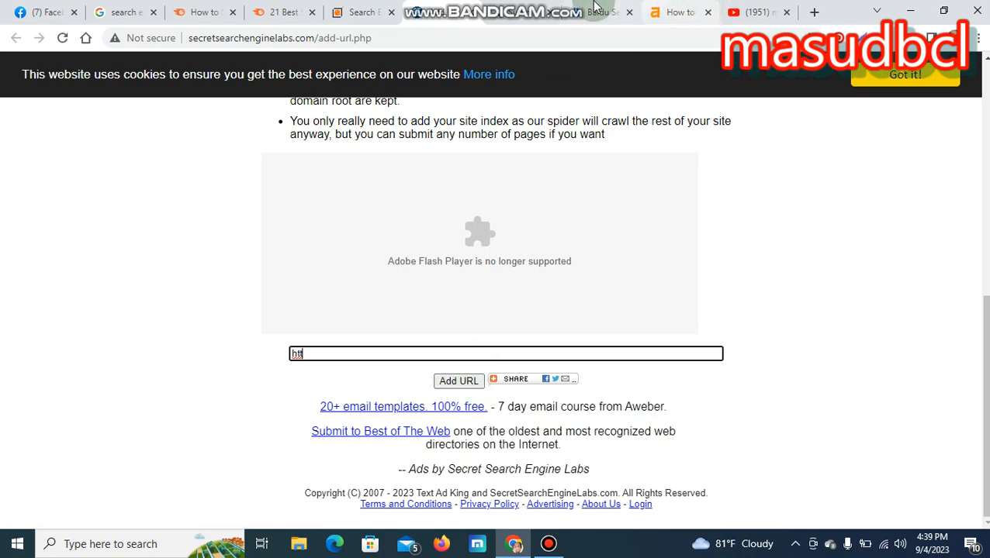
{"action": "left_click", "coordinate": [750, 11]}
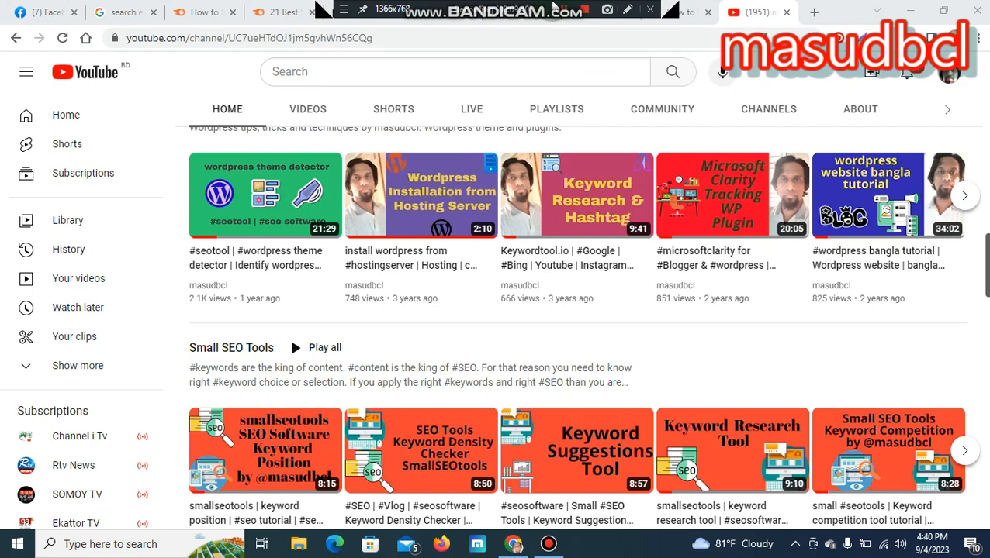
{"action": "mouse_move", "coordinate": [921, 151]}
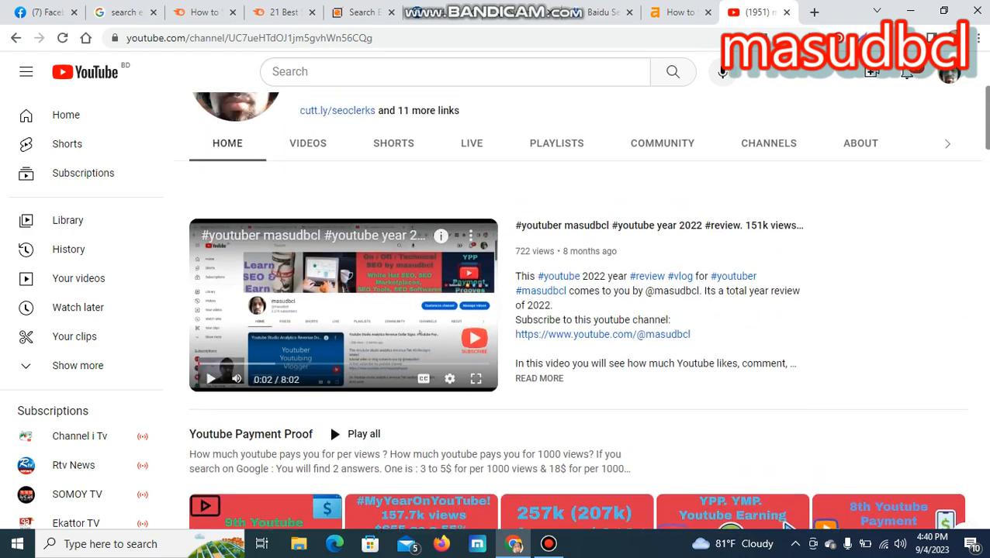
Scroll the masudbcl YouTube channel page back up to its banner and details.
{"action": "scroll", "scroll_direction": "up", "scroll_amount": 3}
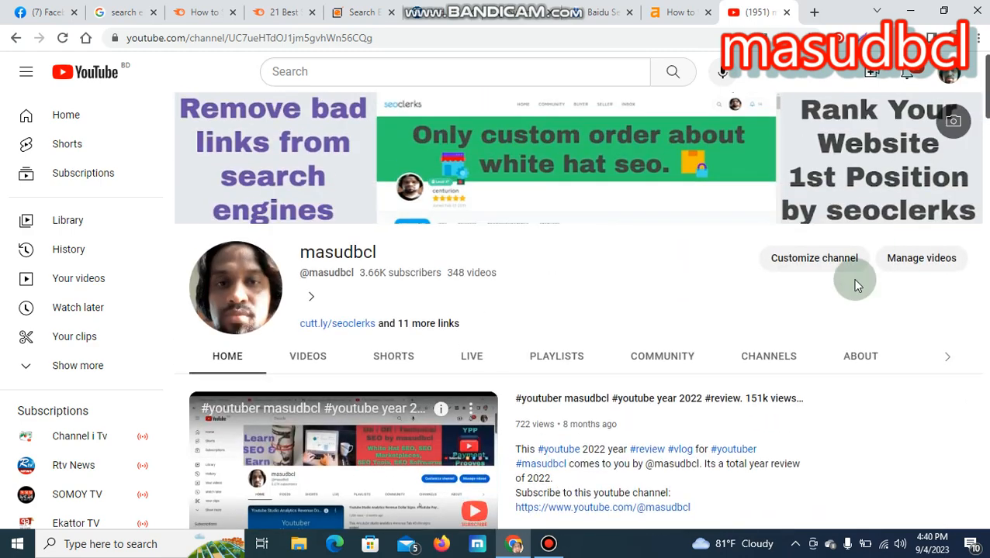
{"action": "mouse_move", "coordinate": [809, 266]}
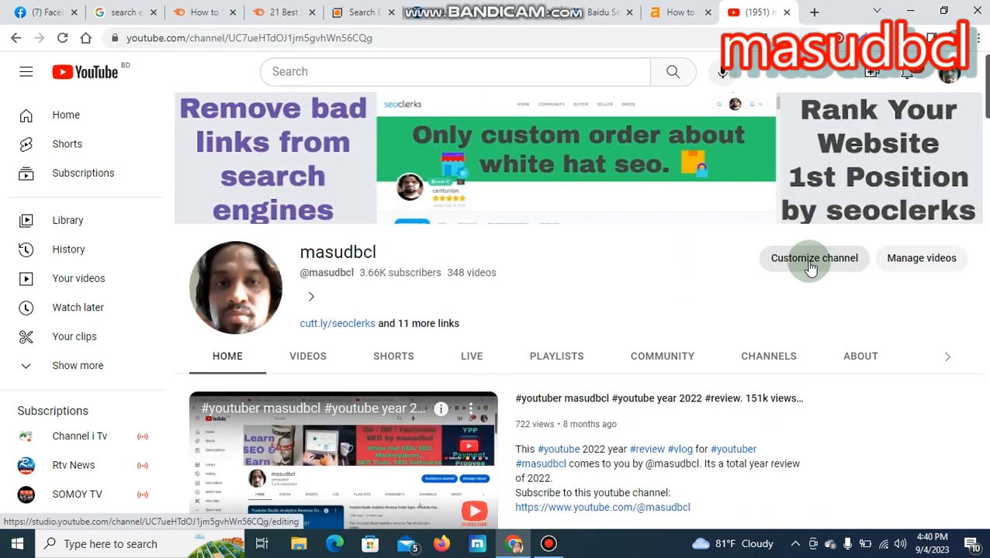